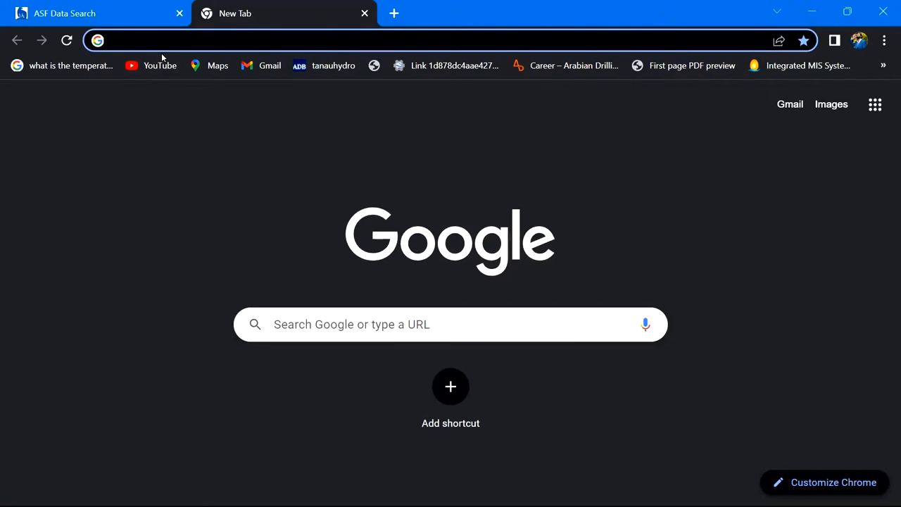
Search Google for 'alasca satellite facility' from the address bar.
{"action": "type", "text": "alasca s"}
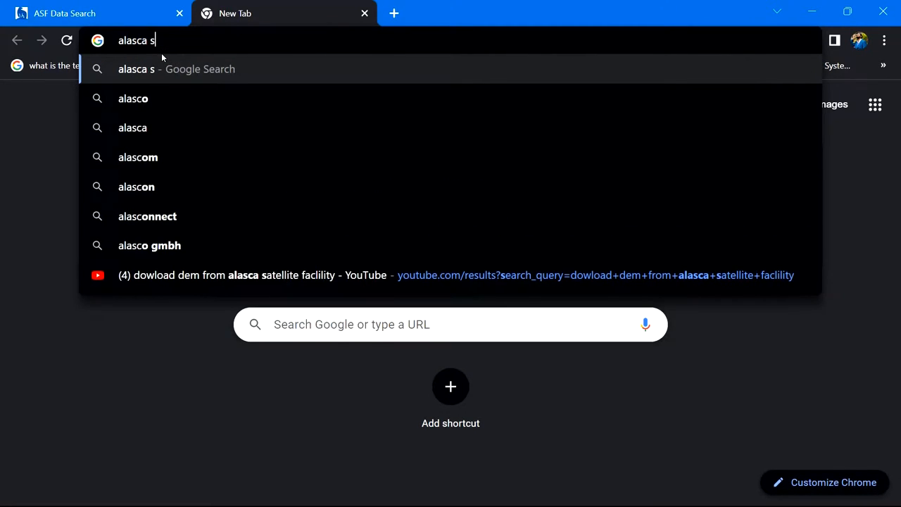
{"action": "type", "text": "atellite fa"}
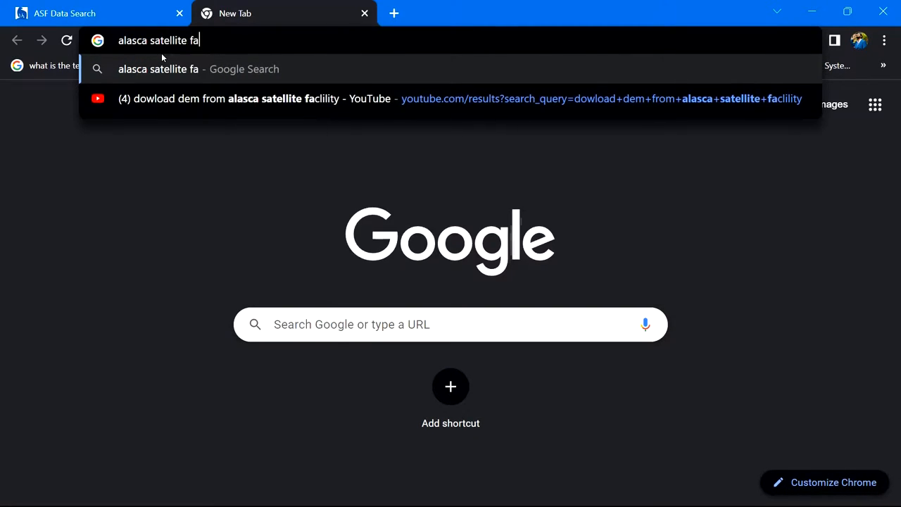
{"action": "key", "text": "Return"}
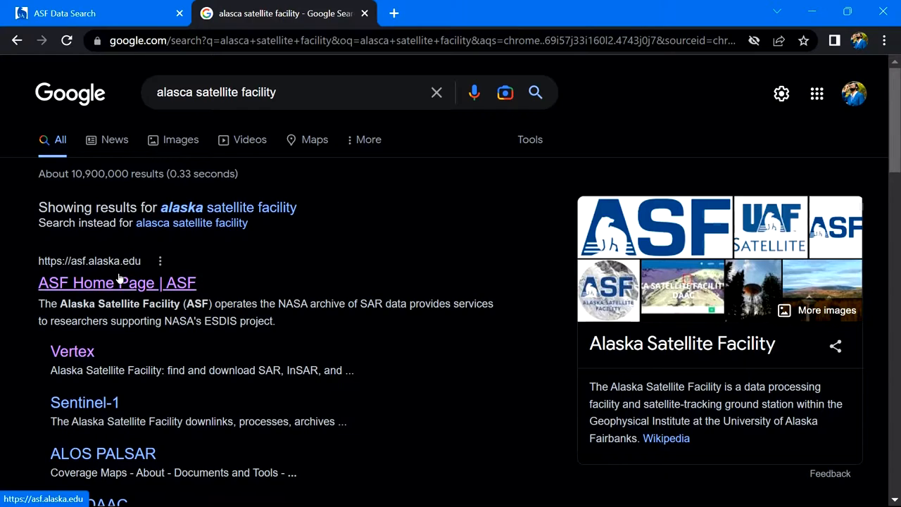
From the ASF home page, reach Vertex Find Data and the Earthdata Login page.
{"action": "left_click", "coordinate": [116, 282]}
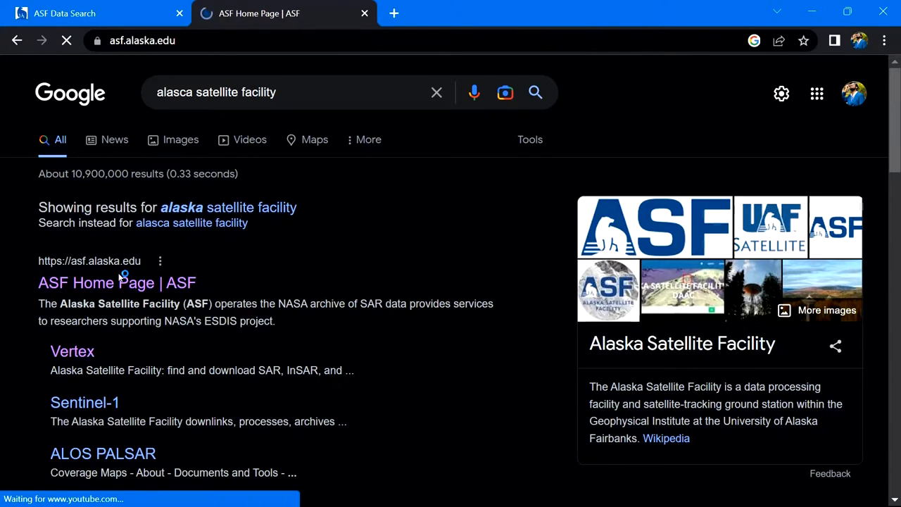
{"action": "left_click", "coordinate": [117, 282]}
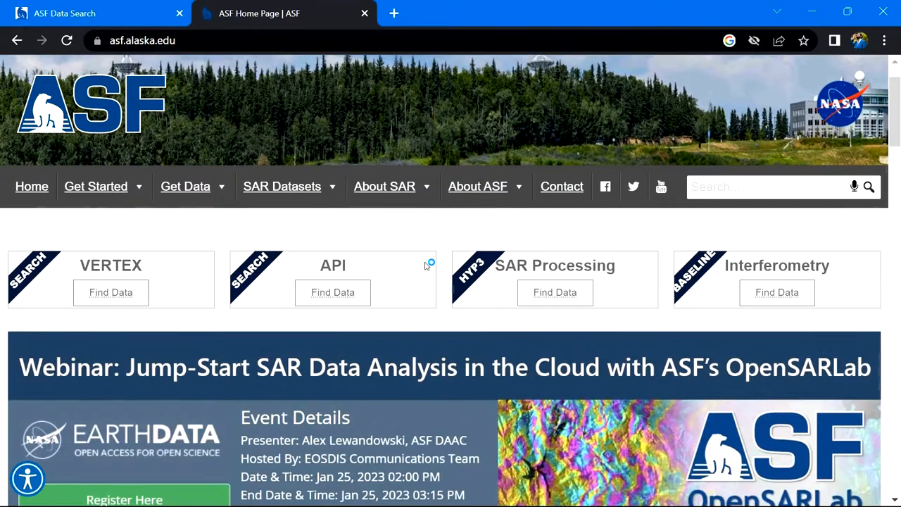
{"action": "scroll", "scroll_direction": "down", "scroll_amount": 3}
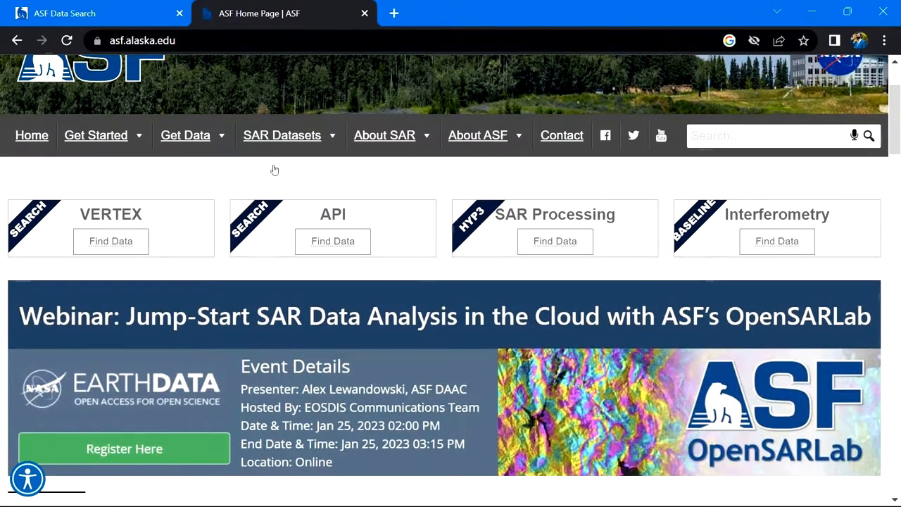
{"action": "left_click", "coordinate": [281, 135]}
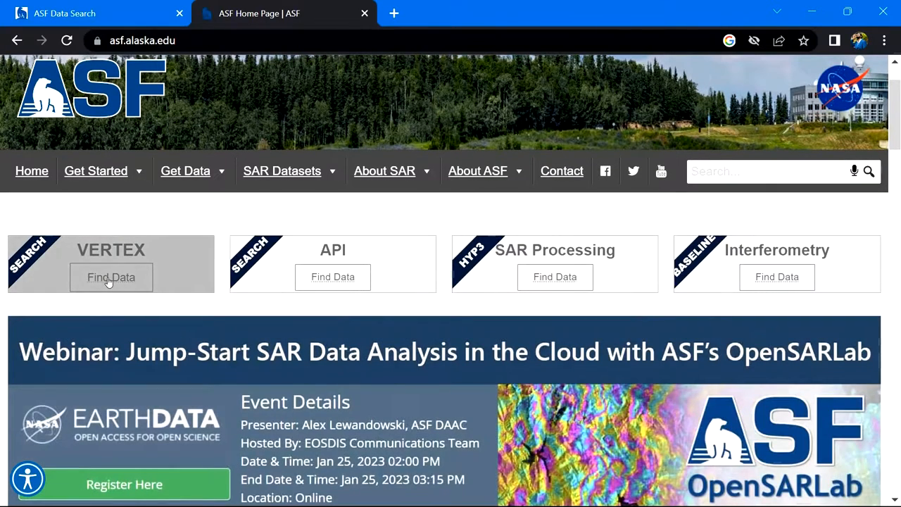
{"action": "left_click", "coordinate": [111, 276]}
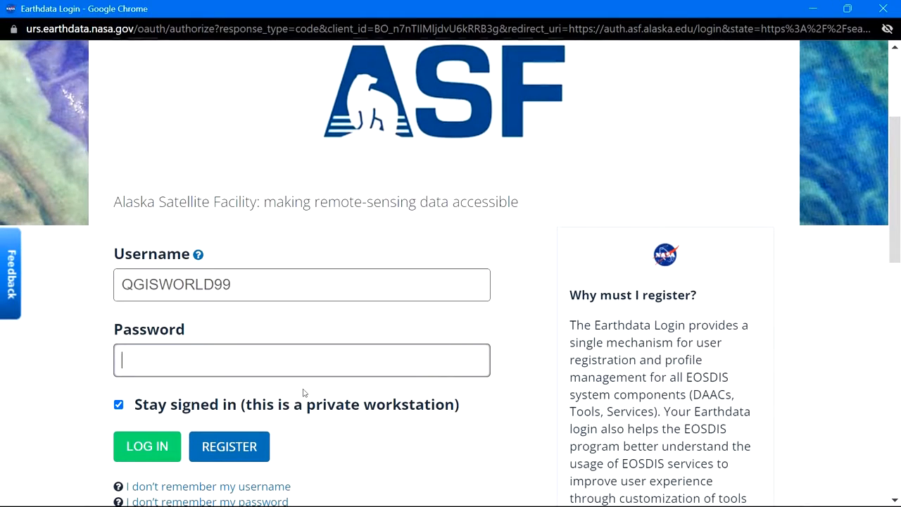
{"action": "mouse_move", "coordinate": [228, 446]}
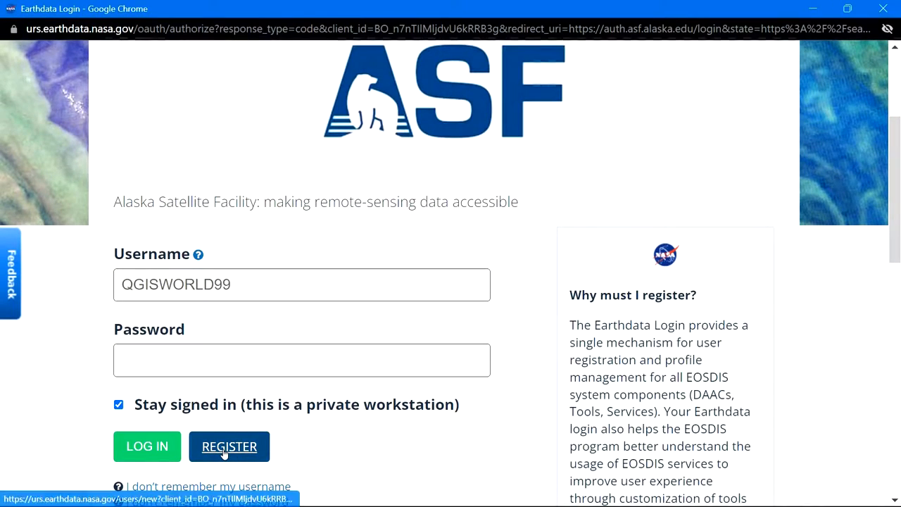
Start Earthdata registration with username QGISWORLD99 and a matching password and confirmation.
{"action": "left_click", "coordinate": [228, 446]}
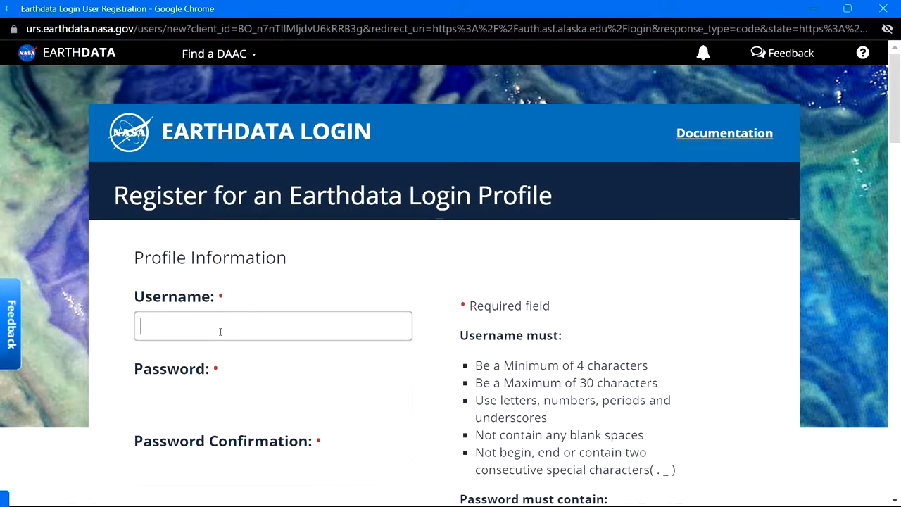
{"action": "type", "text": "QGI"}
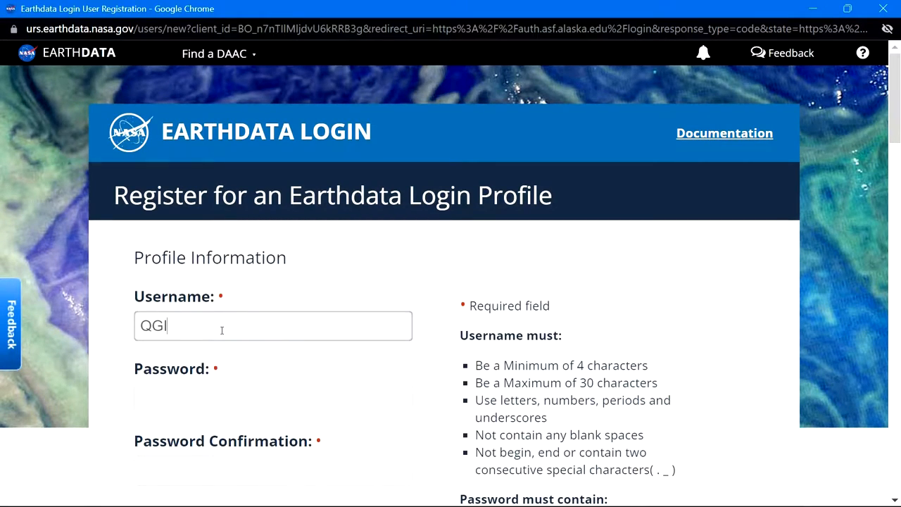
{"action": "type", "text": "SW"}
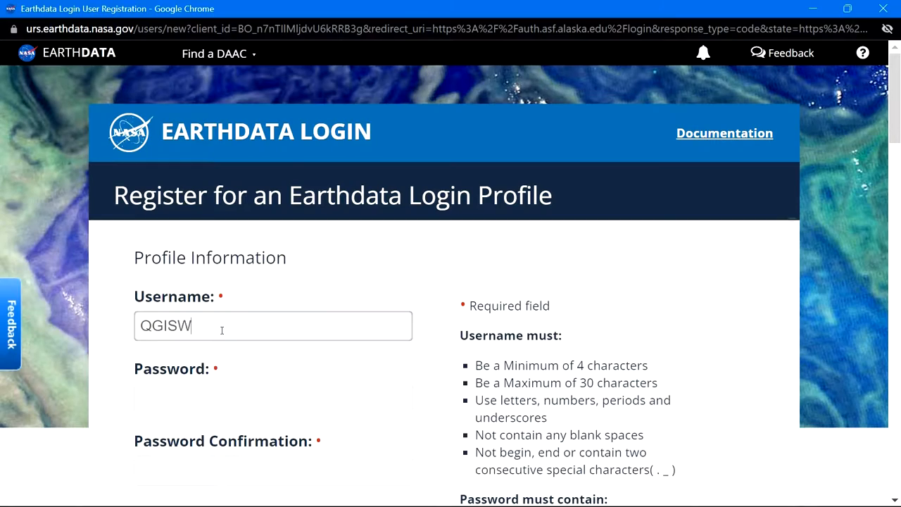
{"action": "type", "text": "ORLD99"}
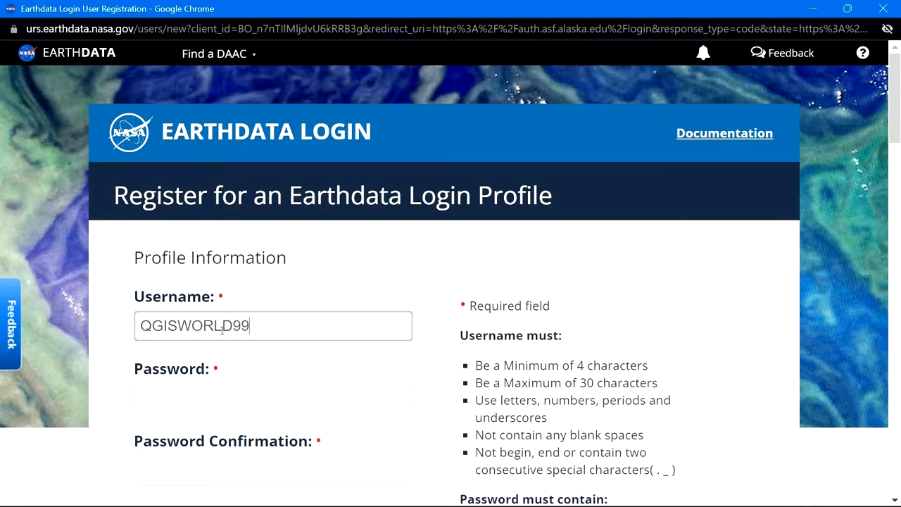
{"action": "left_click", "coordinate": [273, 397]}
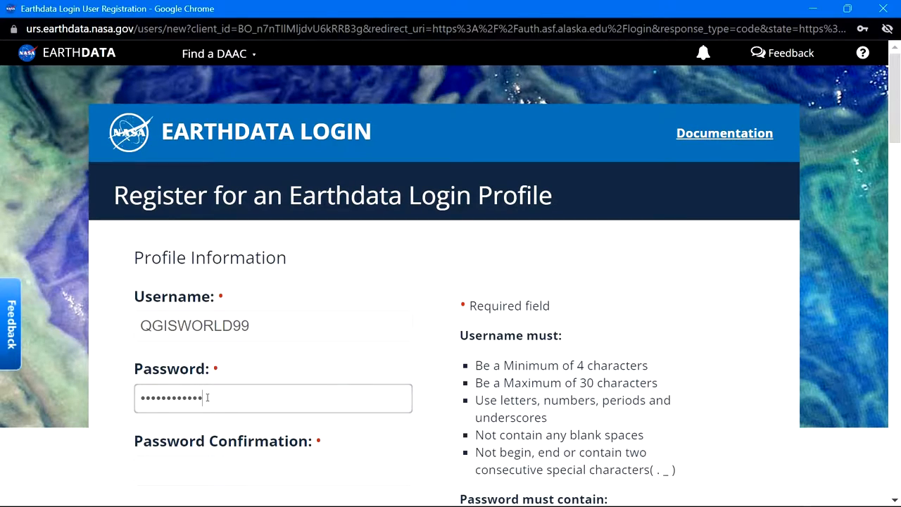
{"action": "type", "text": "•"}
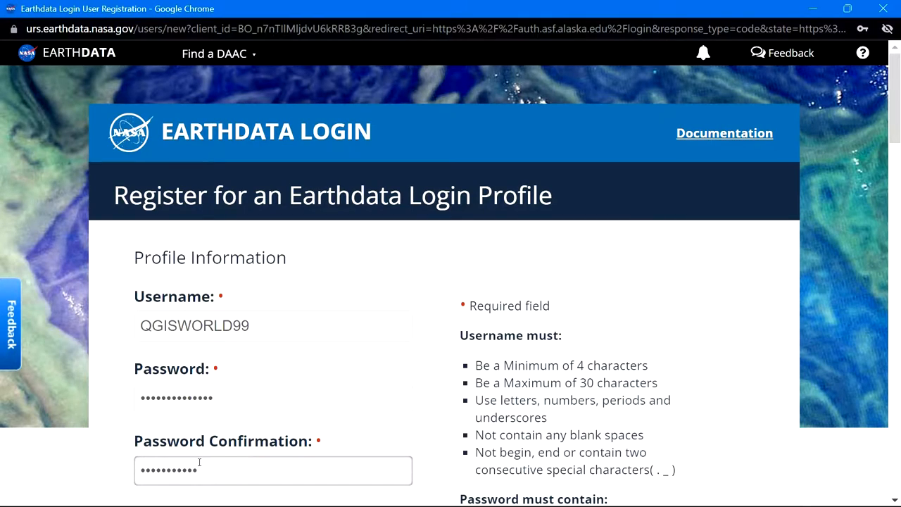
{"action": "scroll", "scroll_direction": "down", "scroll_amount": 3}
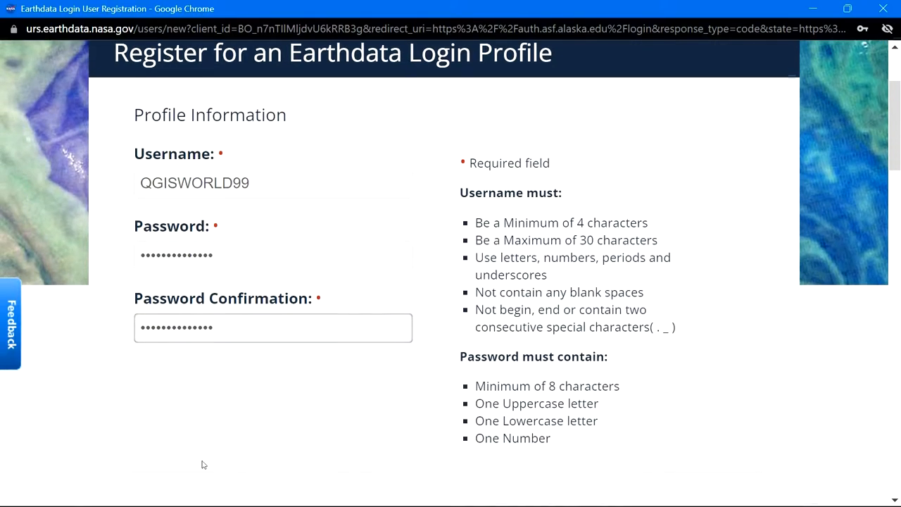
{"action": "scroll", "scroll_direction": "down", "scroll_amount": 3}
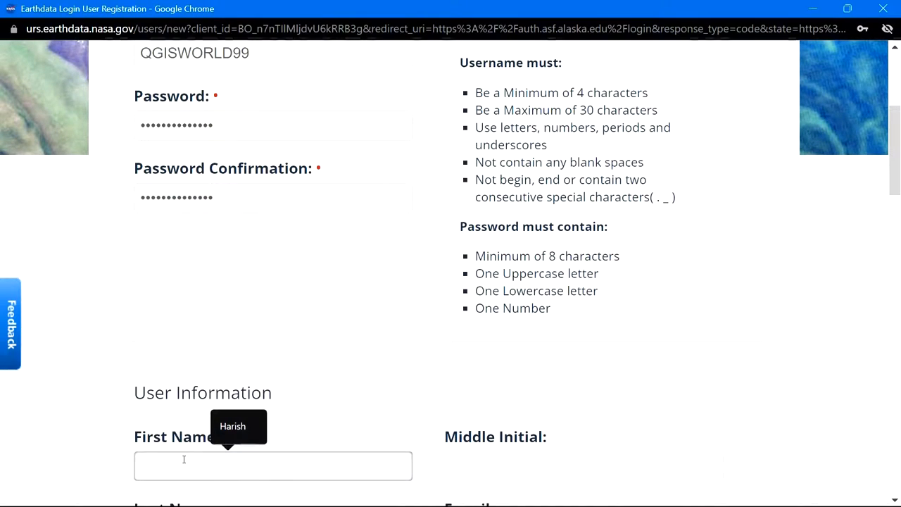
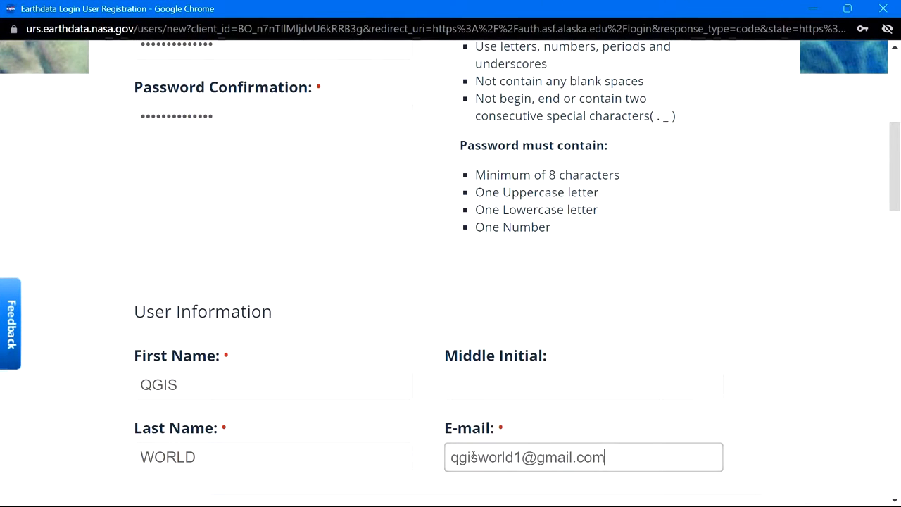
Set country Nepal and affiliation Education in the registration form.
{"action": "scroll", "scroll_direction": "down", "scroll_amount": 3}
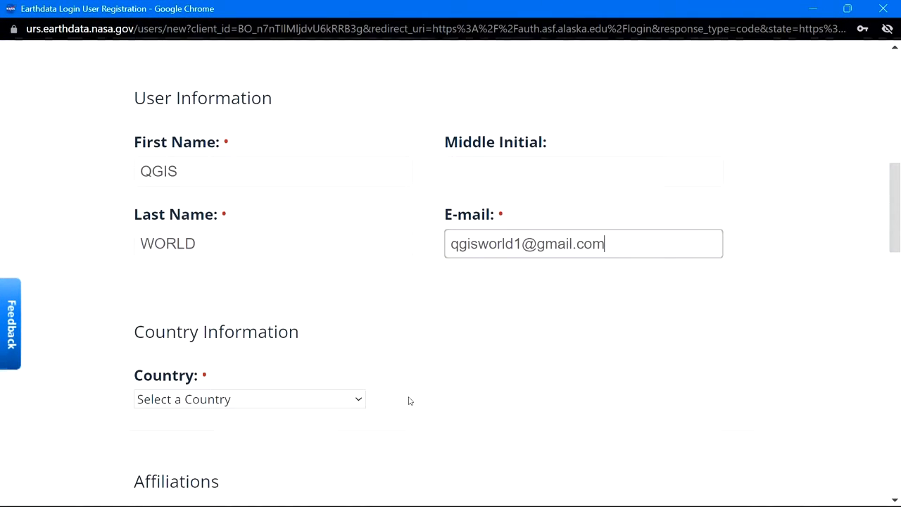
{"action": "left_click", "coordinate": [249, 400]}
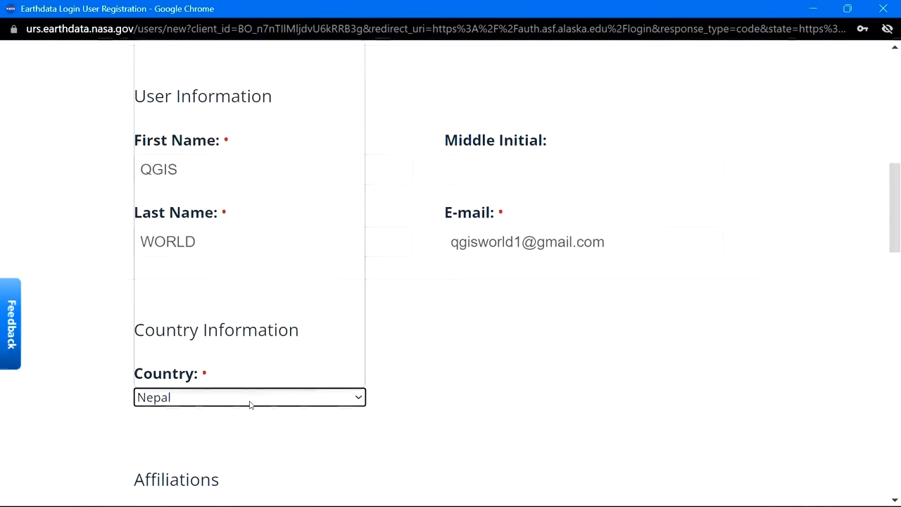
{"action": "scroll", "scroll_direction": "down", "scroll_amount": 3}
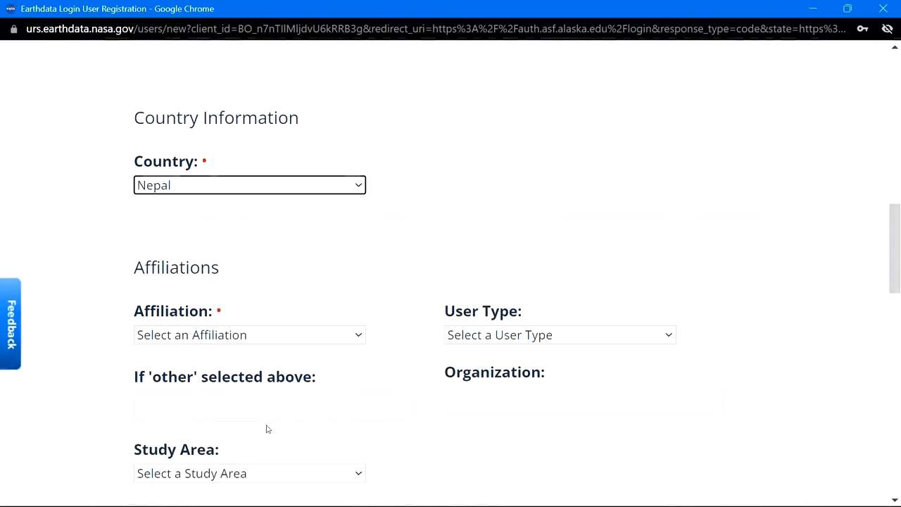
{"action": "left_click", "coordinate": [249, 335]}
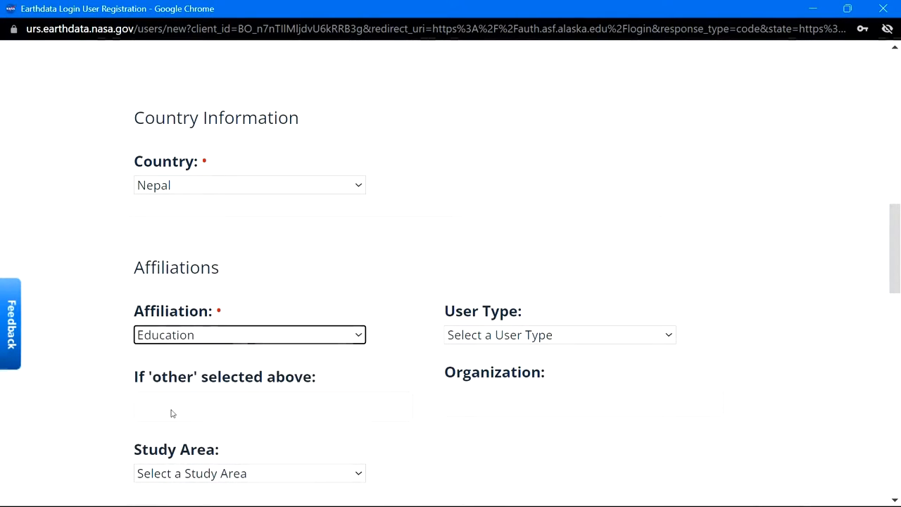
{"action": "left_click", "coordinate": [557, 335]}
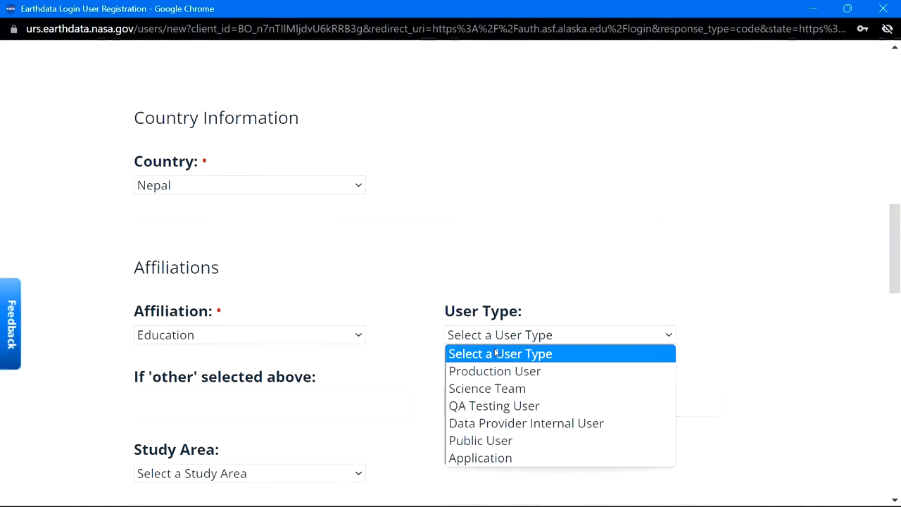
{"action": "mouse_move", "coordinate": [480, 439]}
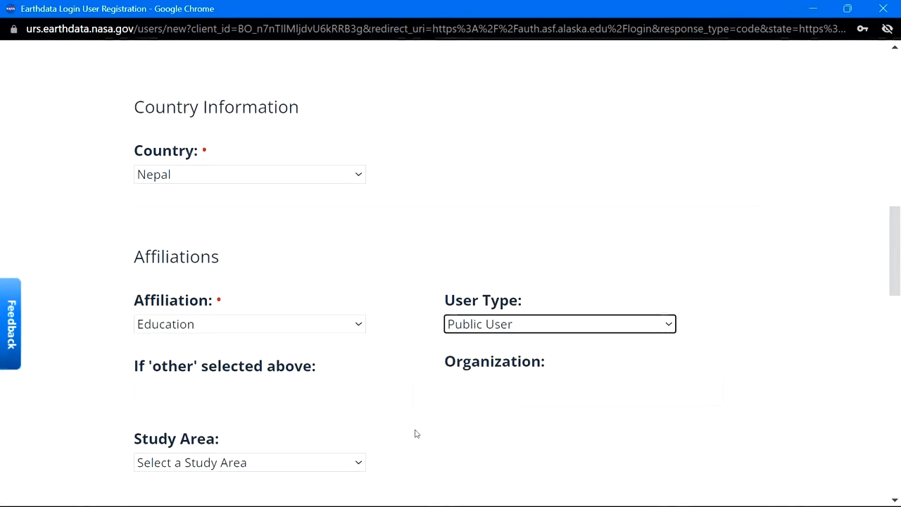
Set user type Public User and study area Land Processes, reaching Agreements.
{"action": "scroll", "scroll_direction": "down", "scroll_amount": 3}
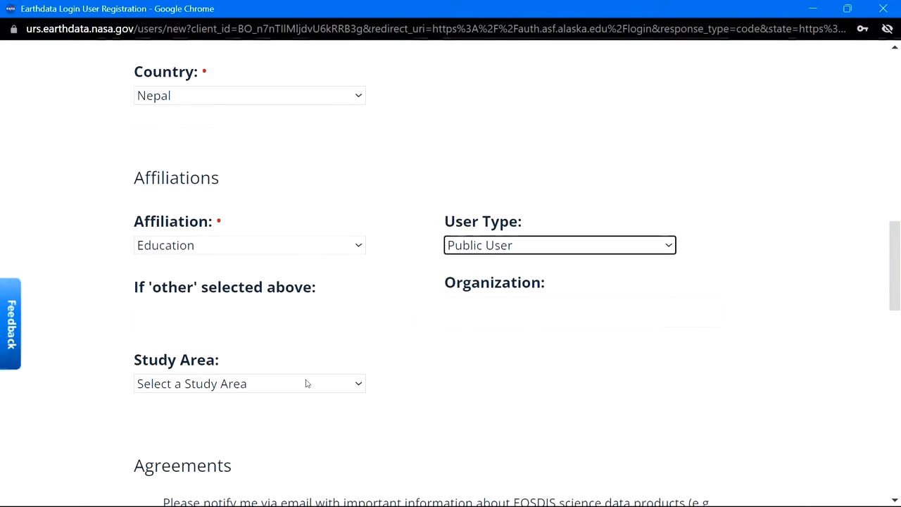
{"action": "left_click", "coordinate": [250, 383]}
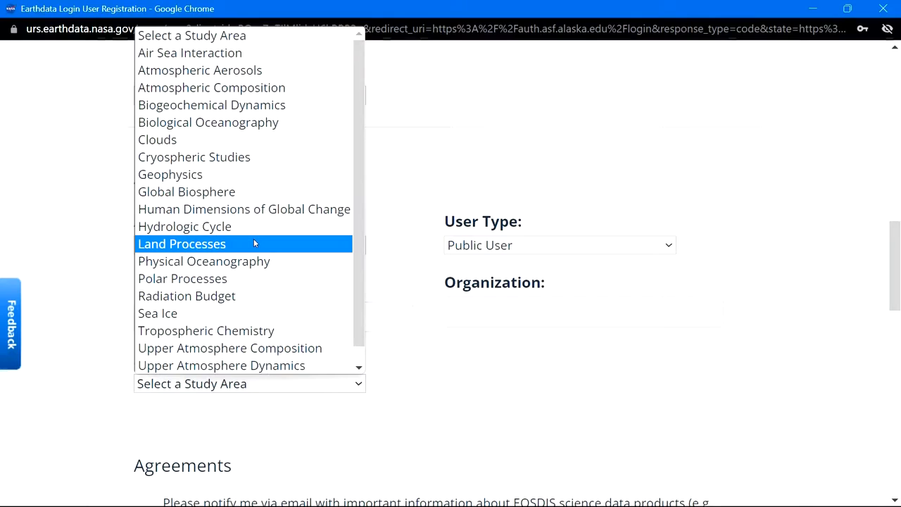
{"action": "left_click", "coordinate": [181, 243]}
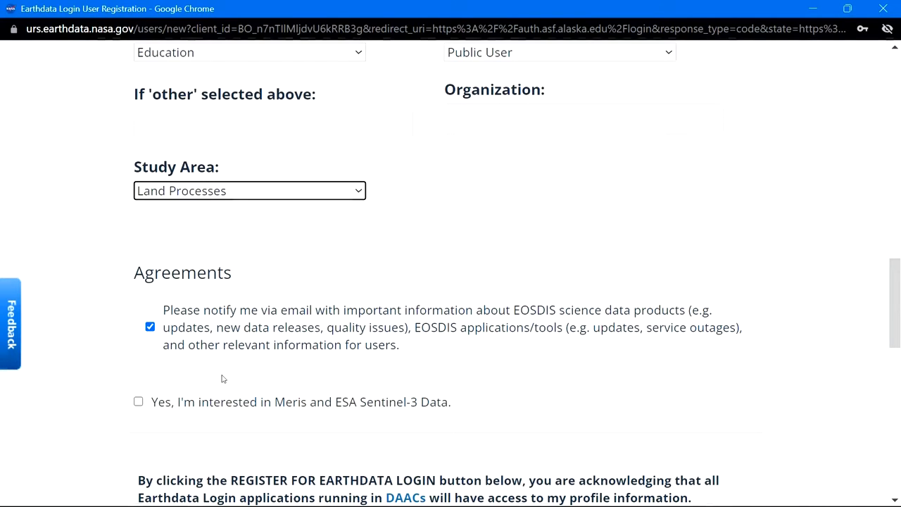
{"action": "scroll", "scroll_direction": "down", "scroll_amount": 3}
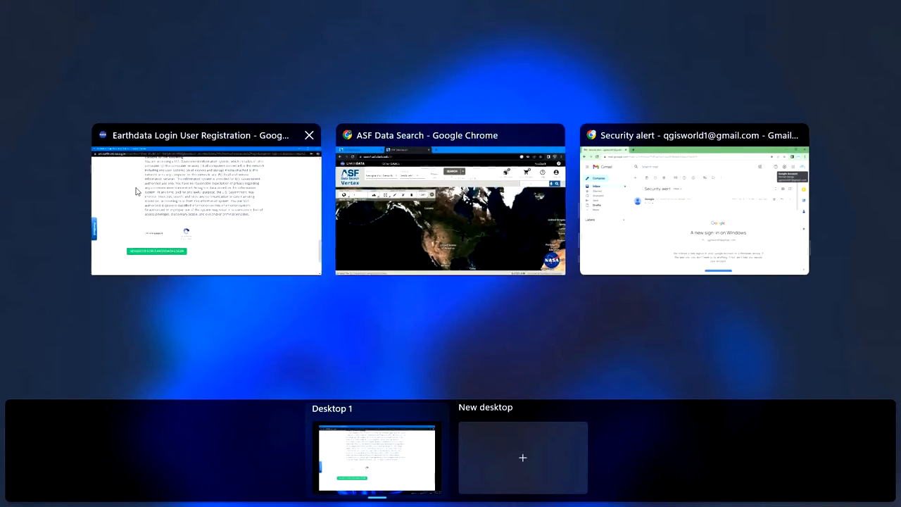
Pass the I'm-not-a-robot check by marking the traffic-light squares and submitting.
{"action": "left_click", "coordinate": [206, 212]}
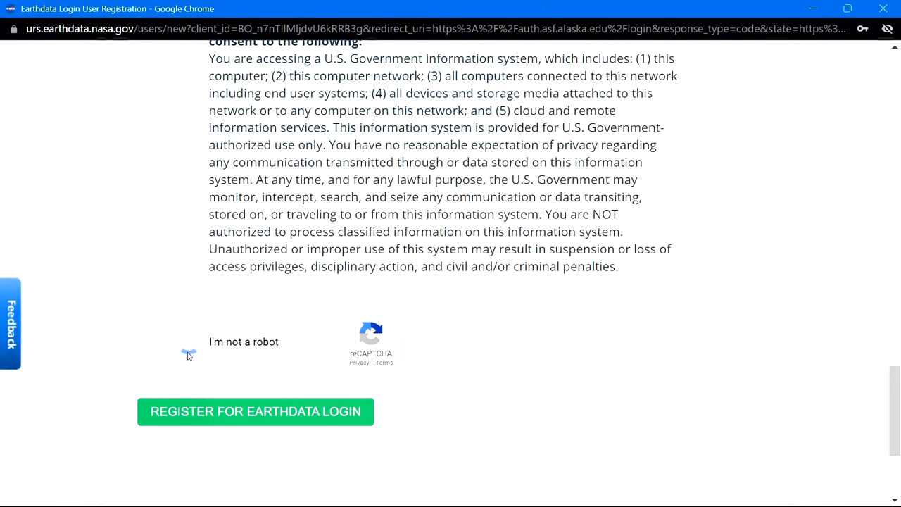
{"action": "left_click", "coordinate": [188, 352]}
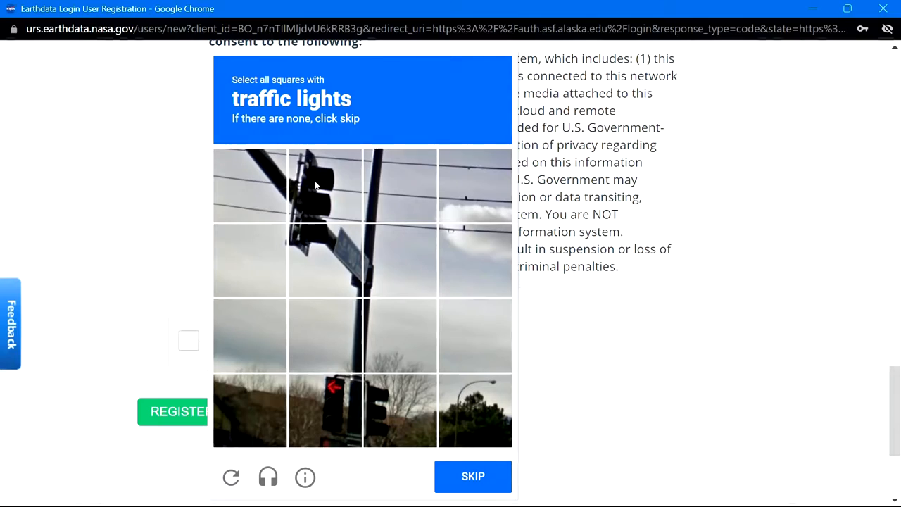
{"action": "left_click", "coordinate": [324, 184]}
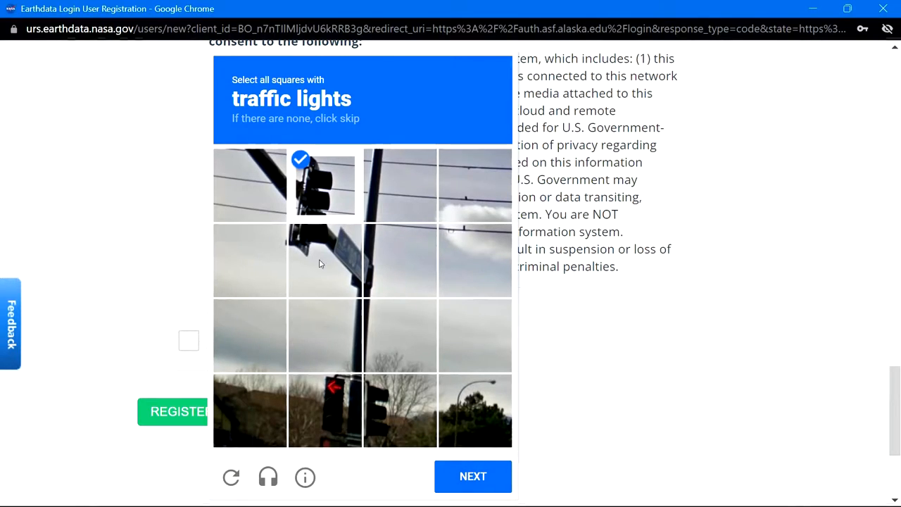
{"action": "left_click", "coordinate": [324, 411]}
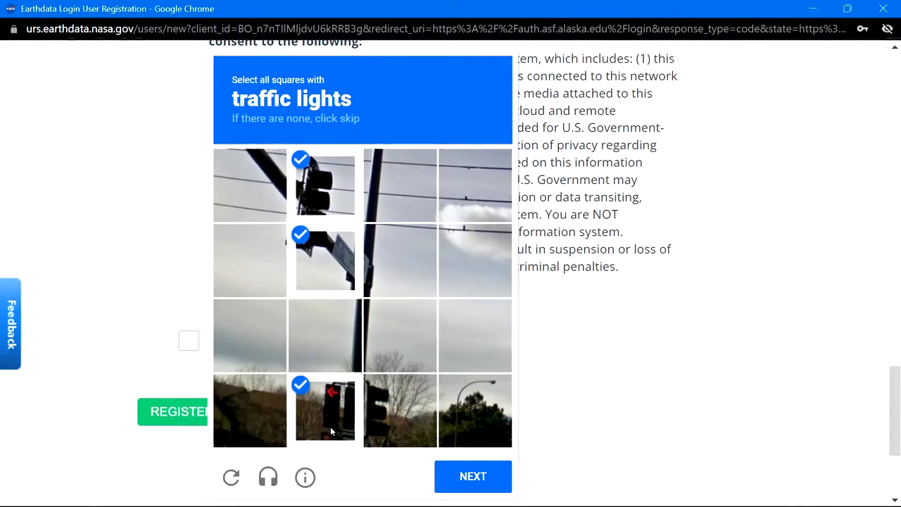
{"action": "left_click", "coordinate": [476, 411]}
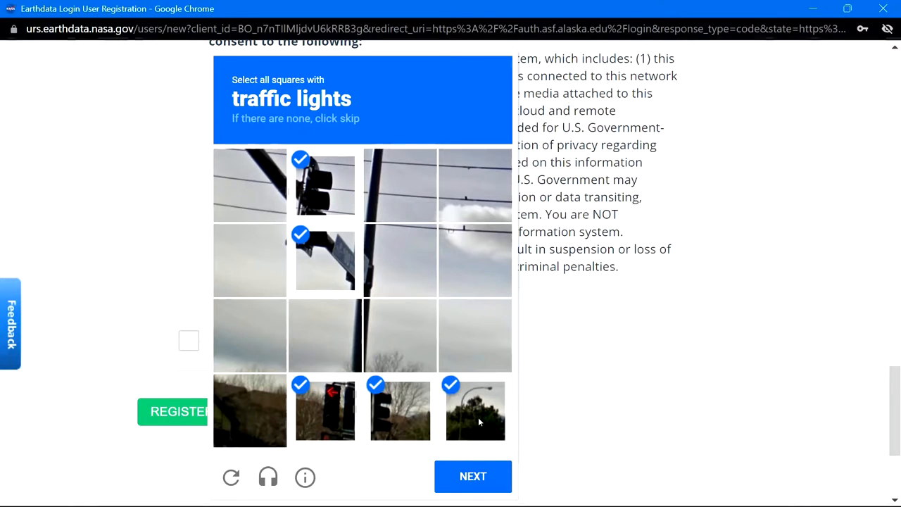
{"action": "left_click", "coordinate": [476, 411]}
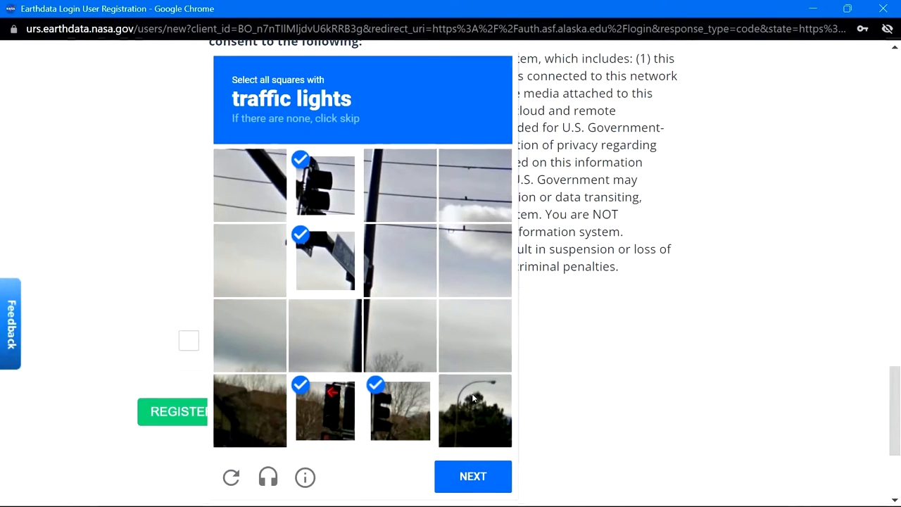
{"action": "left_click", "coordinate": [473, 475]}
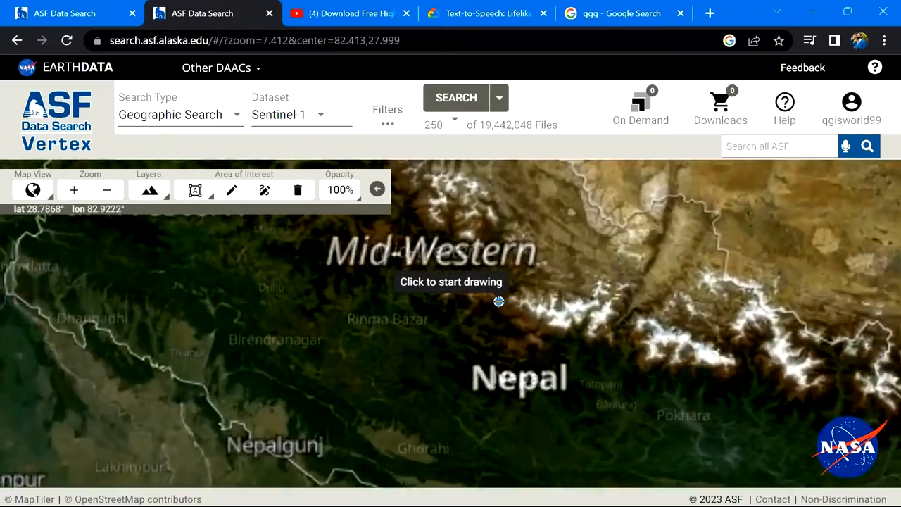
Draw a rectangular area of interest over the river valley in western Nepal.
{"action": "scroll", "scroll_direction": "up", "scroll_amount": 3}
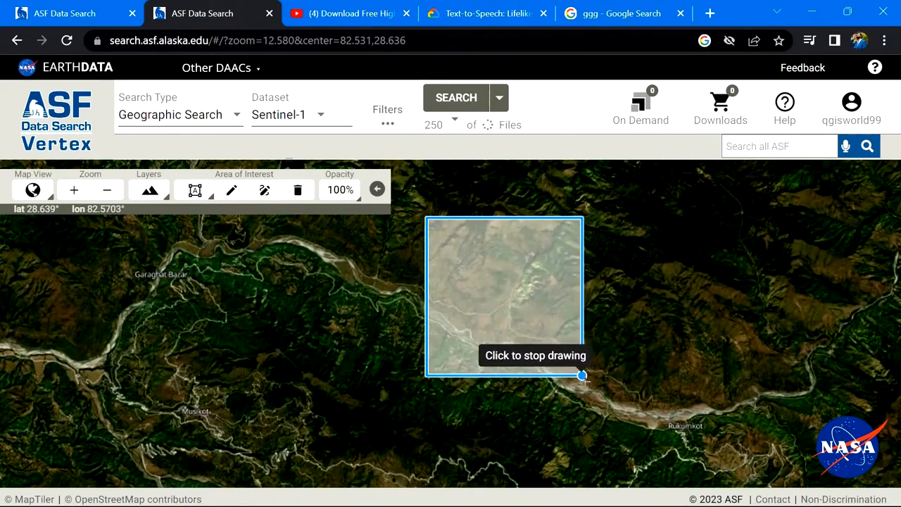
{"action": "left_click", "coordinate": [580, 375]}
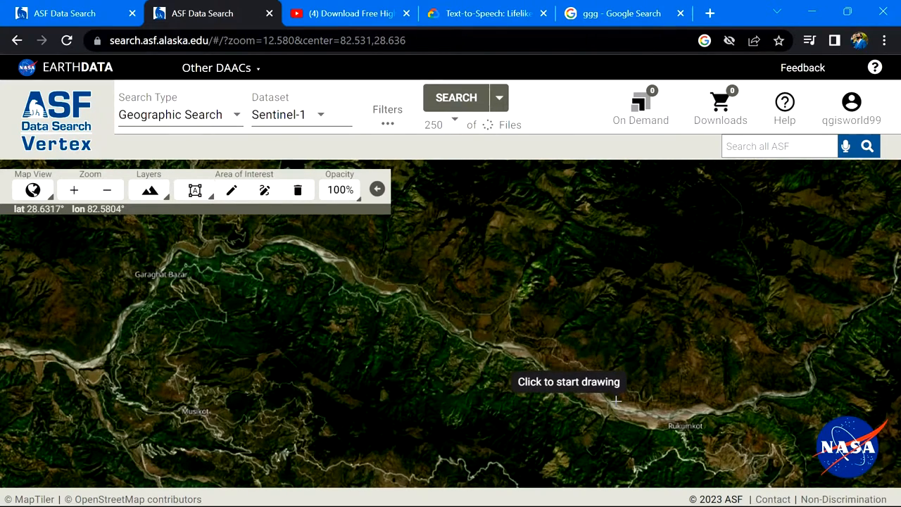
{"action": "left_click_drag", "start_coordinate": [425, 219], "coordinate": [617, 402]}
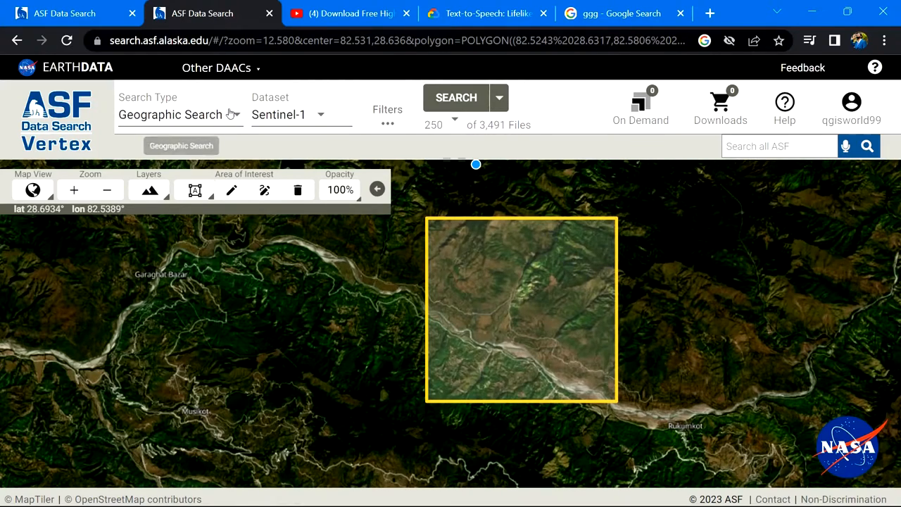
Set the dataset to ALOS PALSAR and search the drawn area, returning 56 files.
{"action": "left_click", "coordinate": [301, 114]}
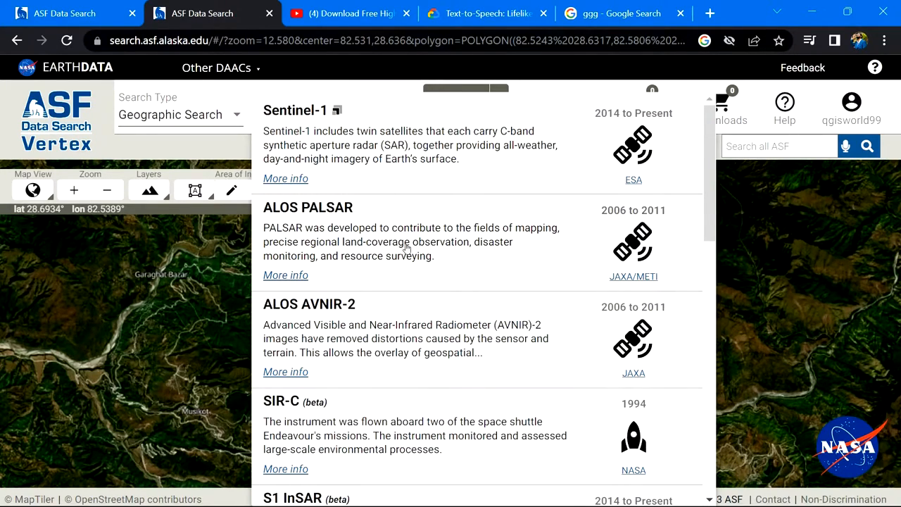
{"action": "left_click", "coordinate": [307, 207]}
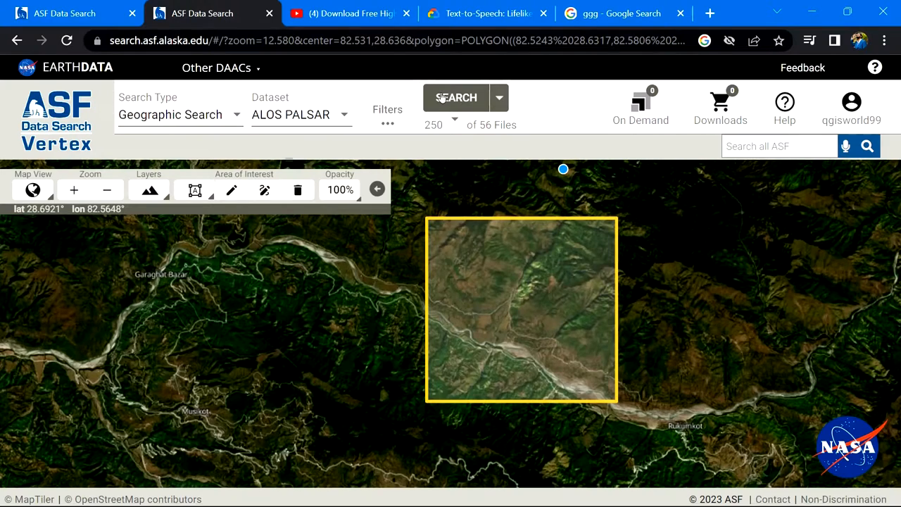
{"action": "left_click", "coordinate": [456, 97]}
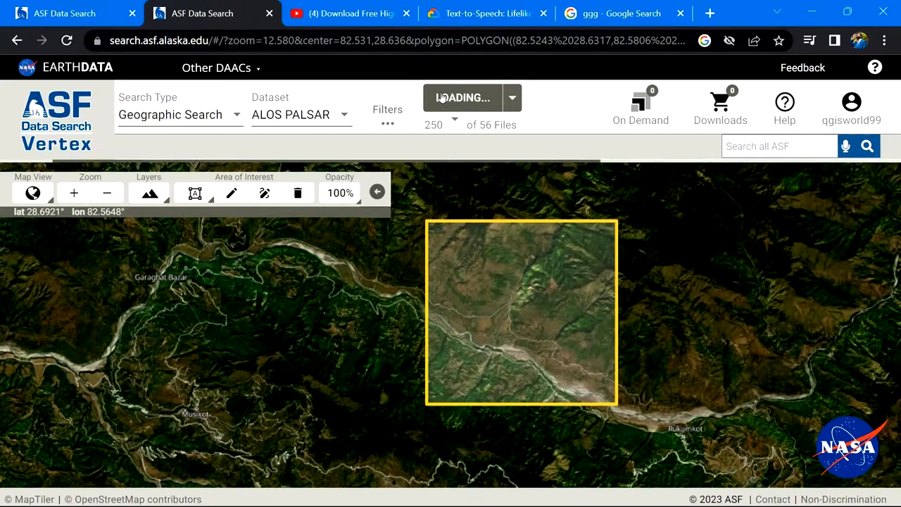
{"action": "left_click", "coordinate": [456, 97]}
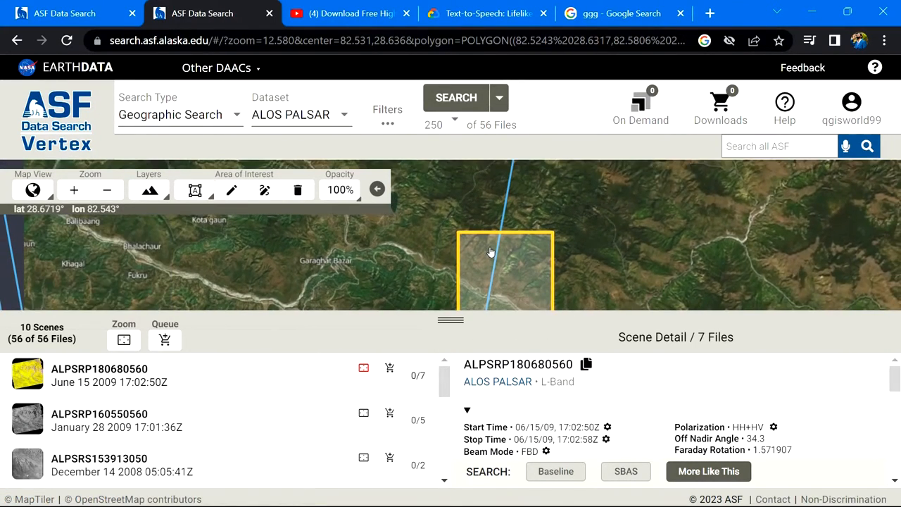
Browse scene details for ALPSRP180680560, ALPSRP160550560 and ALPSRS153913050, copying ALPSRP160550560's name.
{"action": "scroll", "scroll_direction": "down", "scroll_amount": 3}
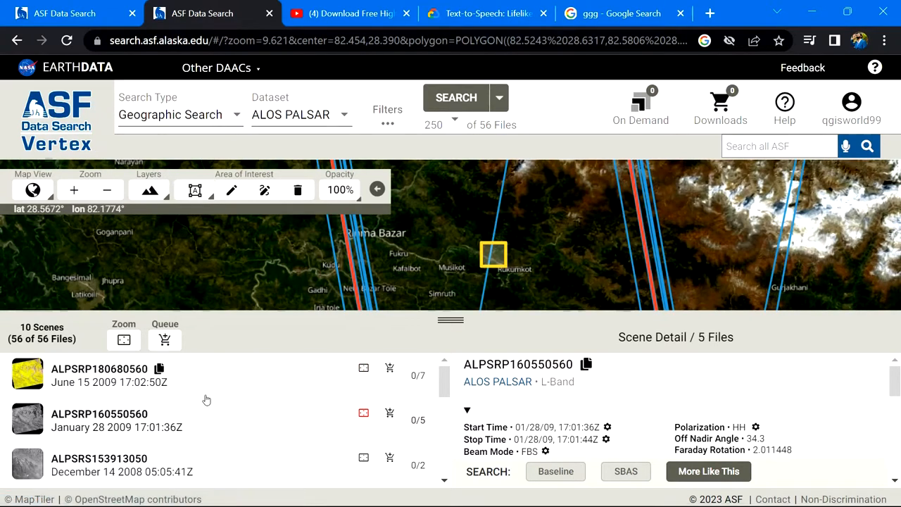
{"action": "left_click", "coordinate": [99, 369]}
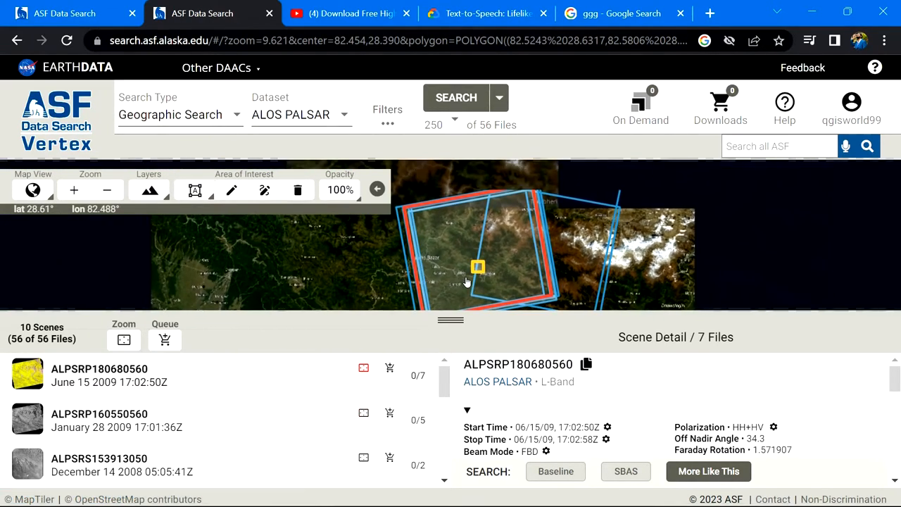
{"action": "left_click", "coordinate": [115, 419]}
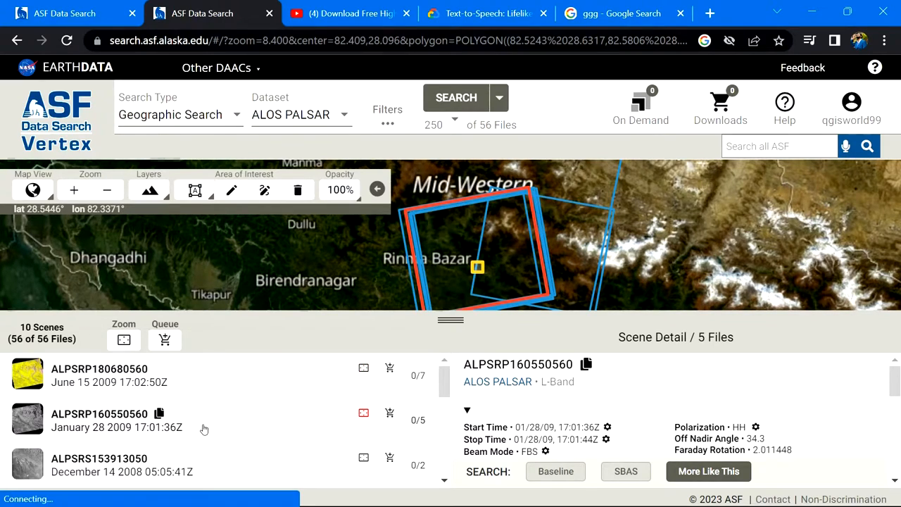
{"action": "left_click", "coordinate": [585, 363]}
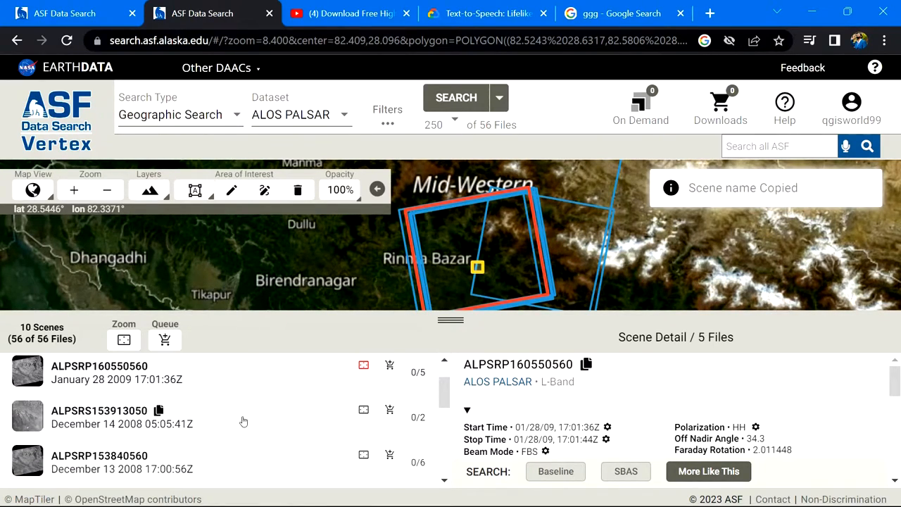
{"action": "left_click", "coordinate": [99, 415]}
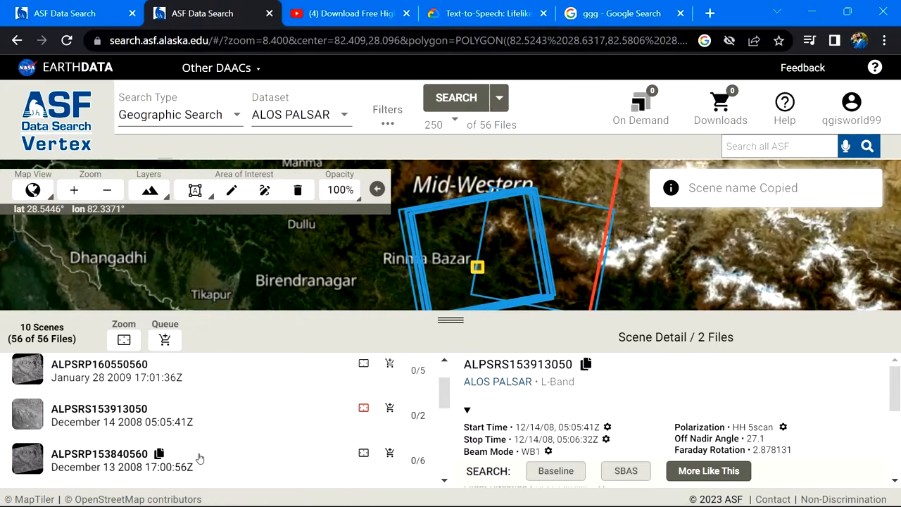
{"action": "left_click", "coordinate": [98, 363]}
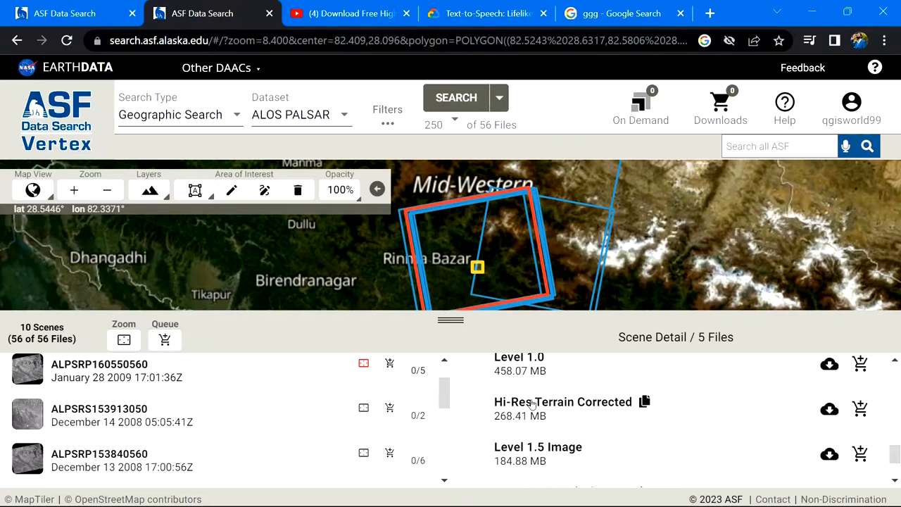
{"action": "mouse_move", "coordinate": [829, 411]}
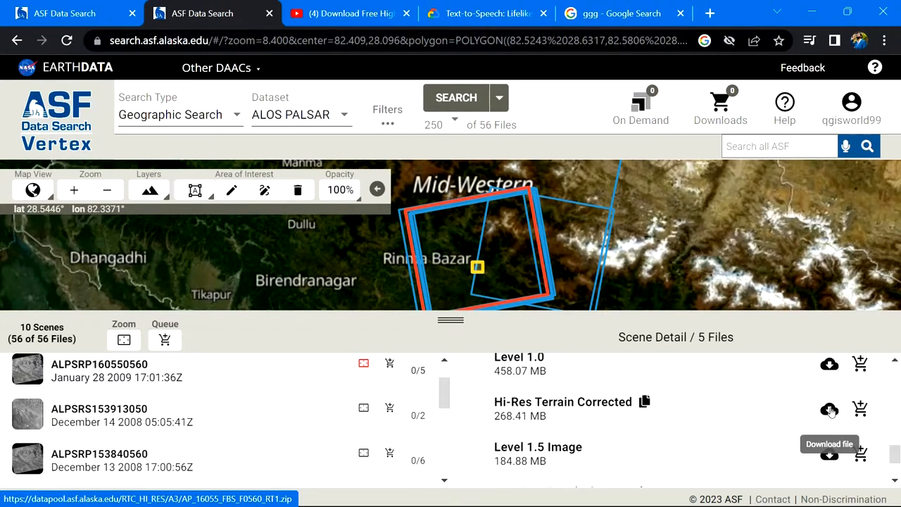
Download the Hi-Res Terrain Corrected product (268.41 MB) of the scene.
{"action": "left_click", "coordinate": [829, 410]}
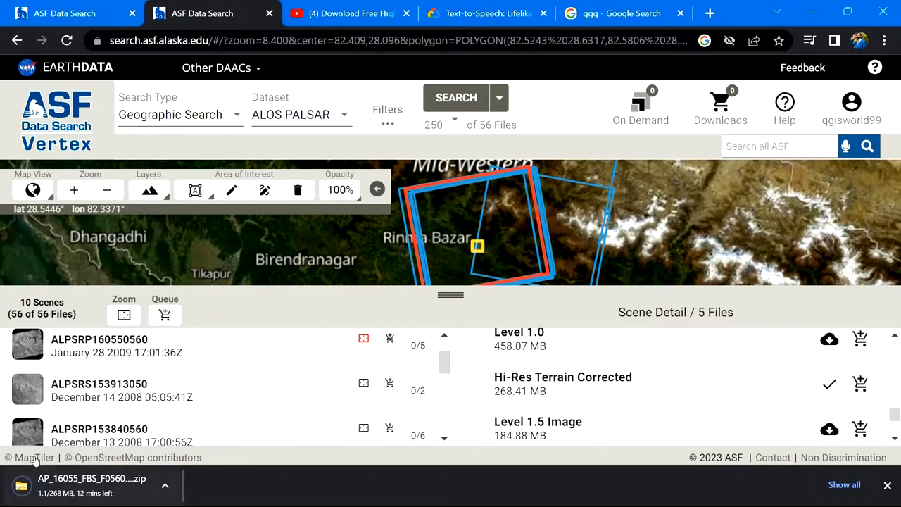
{"action": "mouse_move", "coordinate": [236, 397]}
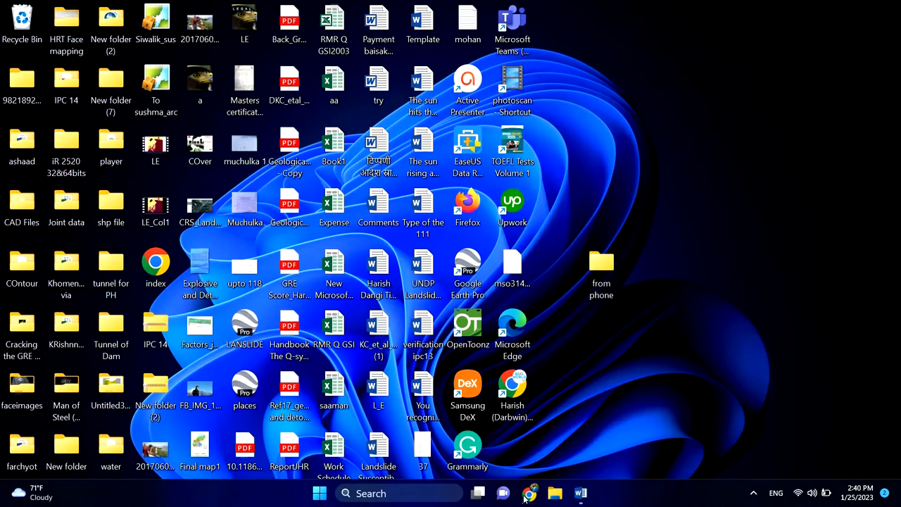
In QGIS, start adding a raster layer and browse the disk for the file.
{"action": "left_click", "coordinate": [529, 493]}
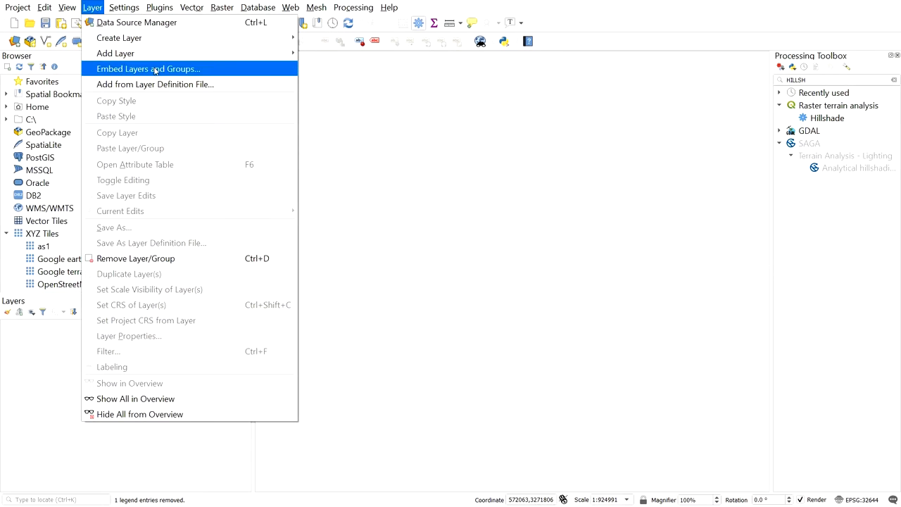
{"action": "left_click", "coordinate": [137, 23]}
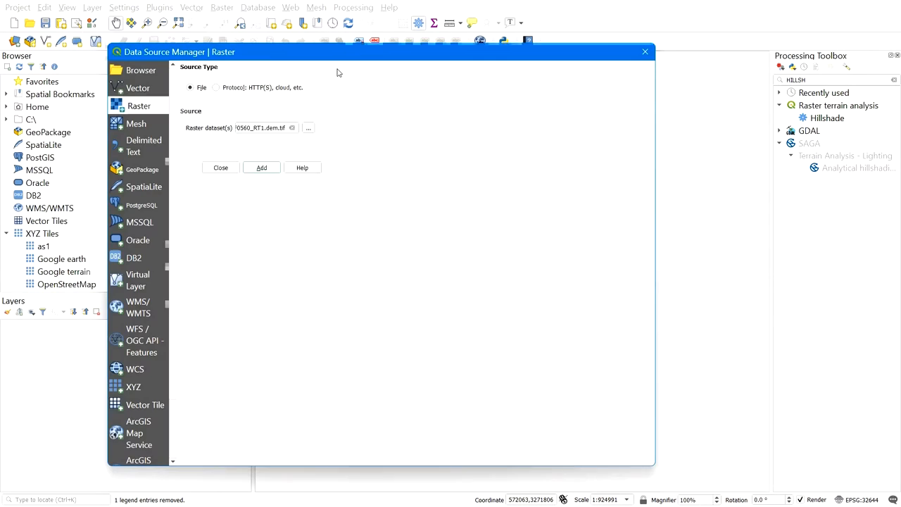
{"action": "left_click", "coordinate": [307, 127]}
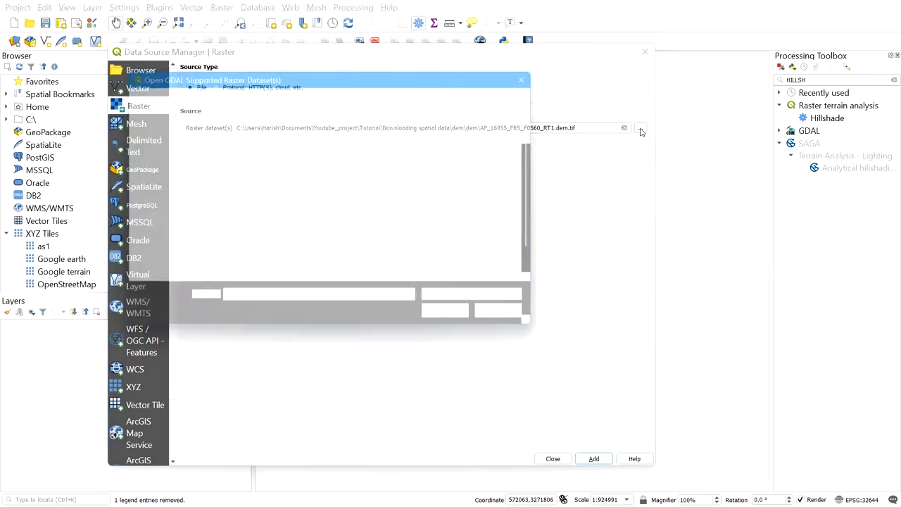
{"action": "left_click", "coordinate": [639, 127]}
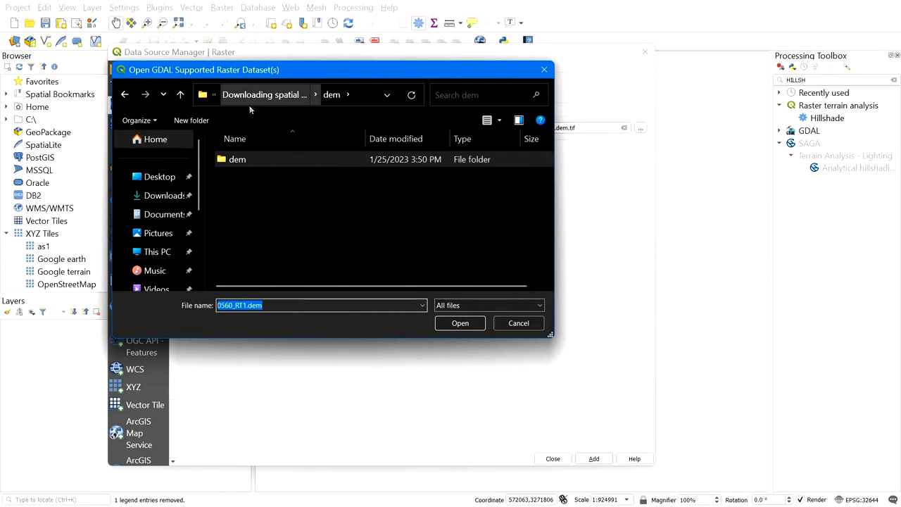
Load AP_16055_FBS_F0560_RT1.dem from the dem folder as a greyscale raster layer.
{"action": "left_click", "coordinate": [296, 94]}
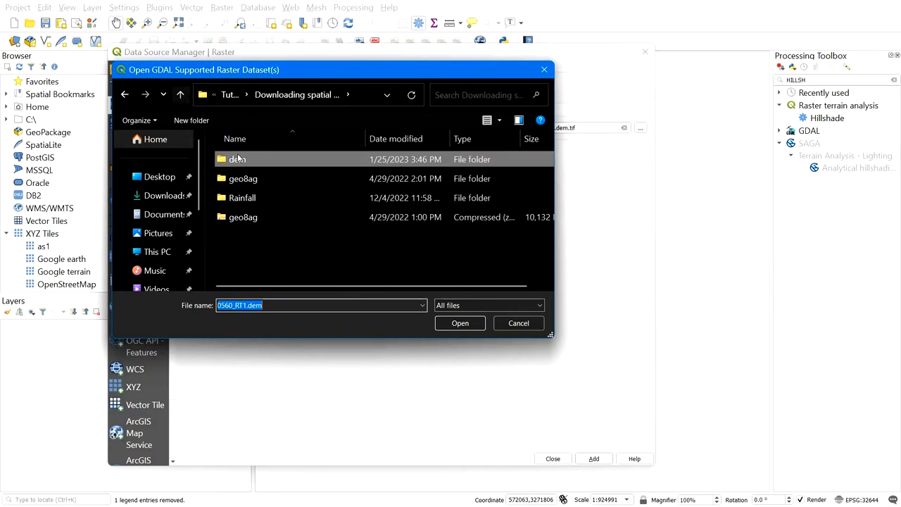
{"action": "double_click", "coordinate": [238, 159]}
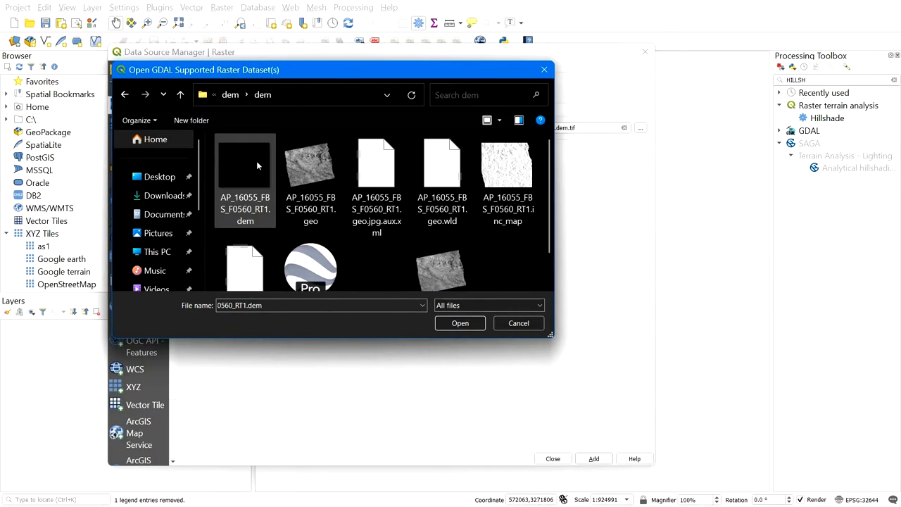
{"action": "left_click", "coordinate": [245, 176]}
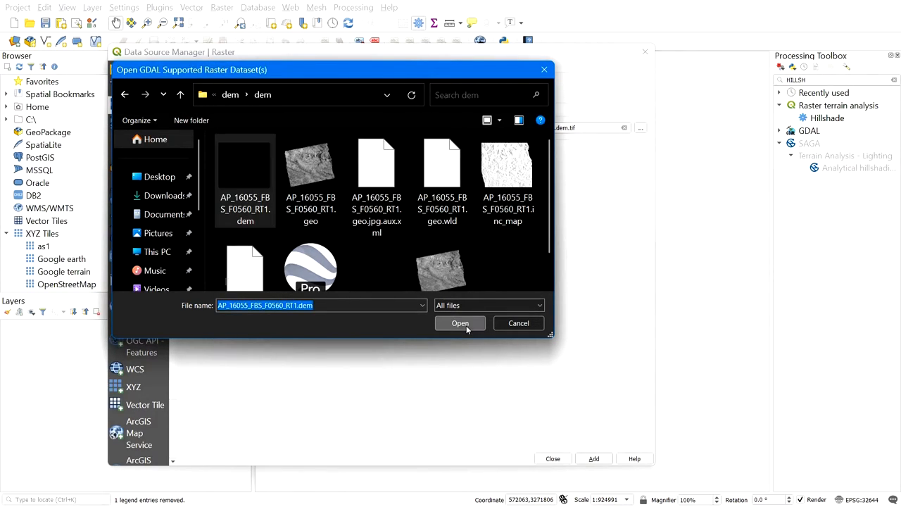
{"action": "left_click", "coordinate": [459, 322]}
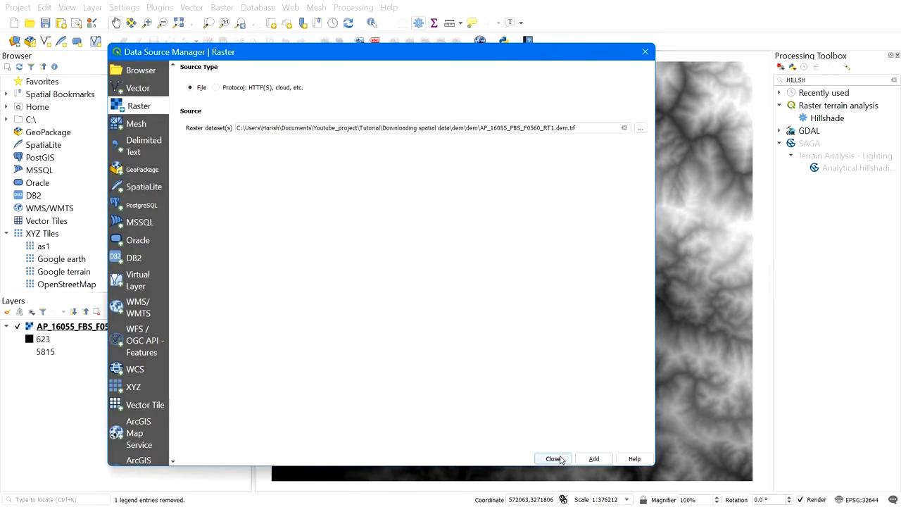
{"action": "left_click", "coordinate": [553, 459]}
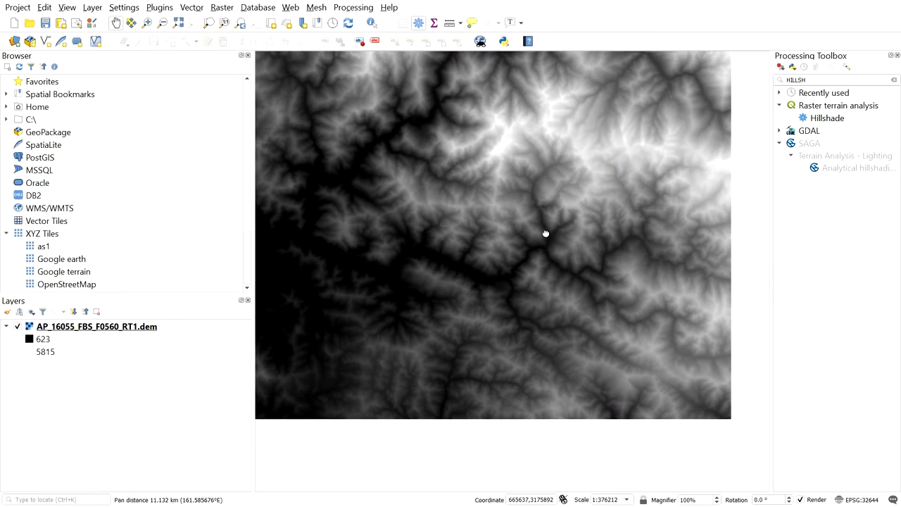
{"action": "right_click", "coordinate": [96, 327]}
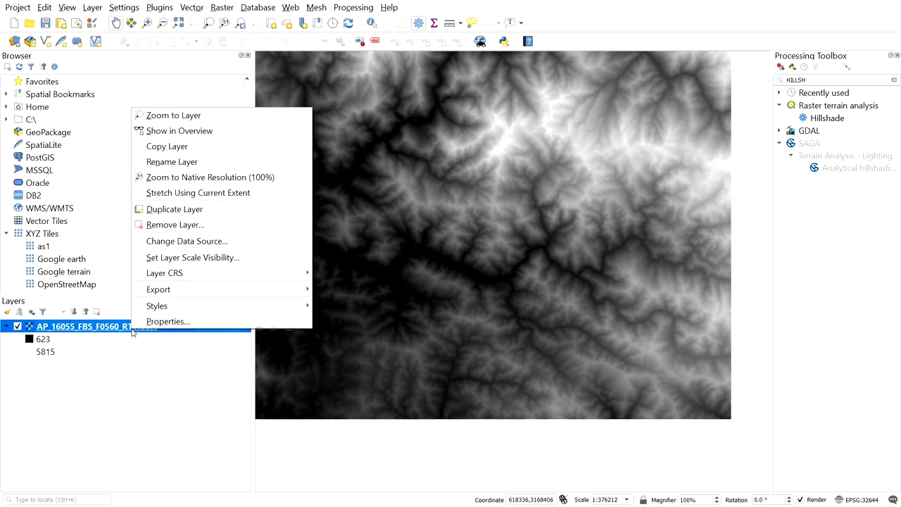
{"action": "left_click", "coordinate": [168, 321]}
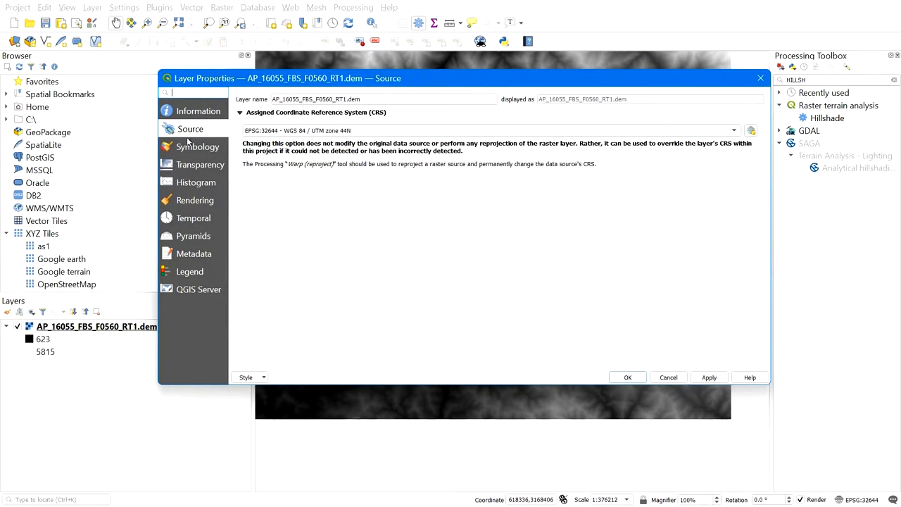
{"action": "left_click", "coordinate": [199, 110]}
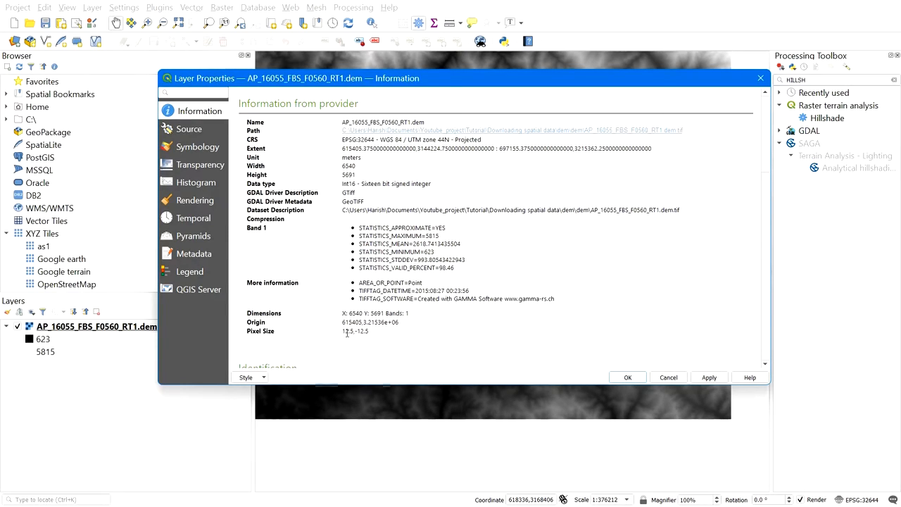
{"action": "double_click", "coordinate": [354, 331]}
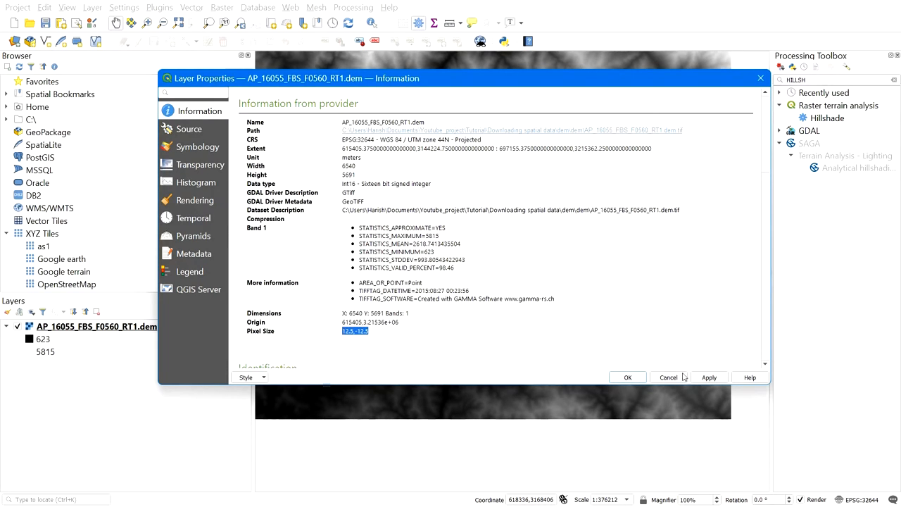
{"action": "left_click", "coordinate": [667, 378]}
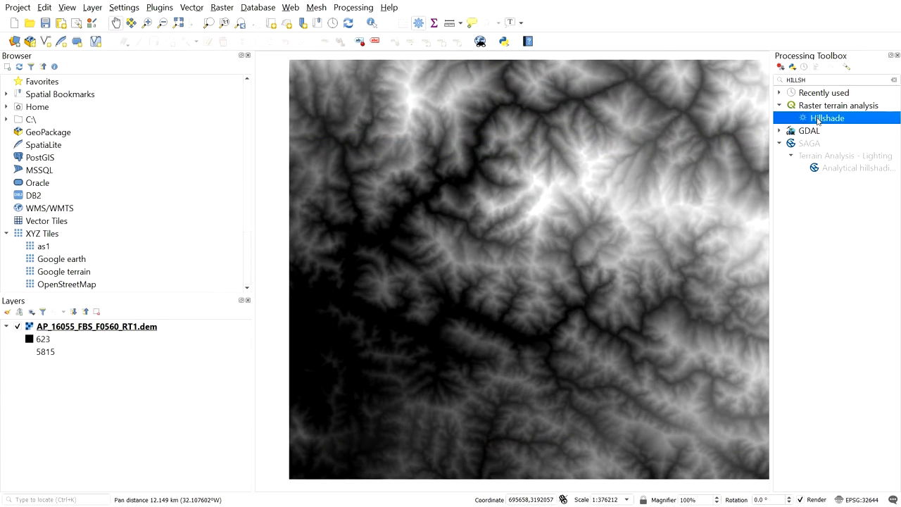
Run GDAL Hillshade on the DEM (azimuth 300, vertical angle 40) to add a shaded relief layer.
{"action": "double_click", "coordinate": [828, 118]}
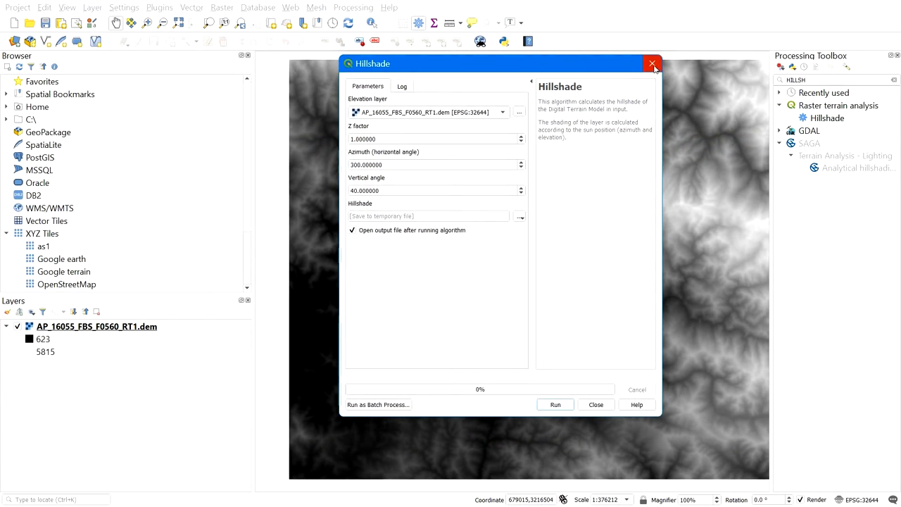
{"action": "left_click", "coordinate": [652, 64]}
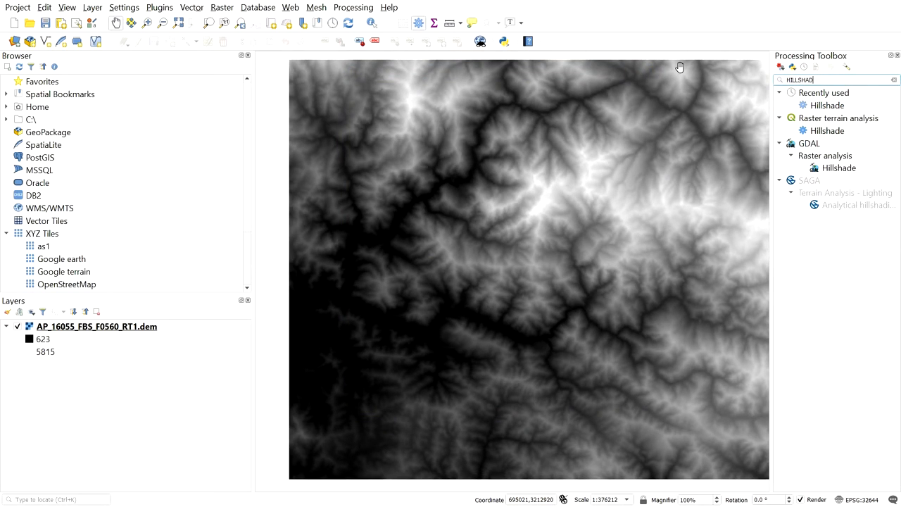
{"action": "double_click", "coordinate": [827, 130]}
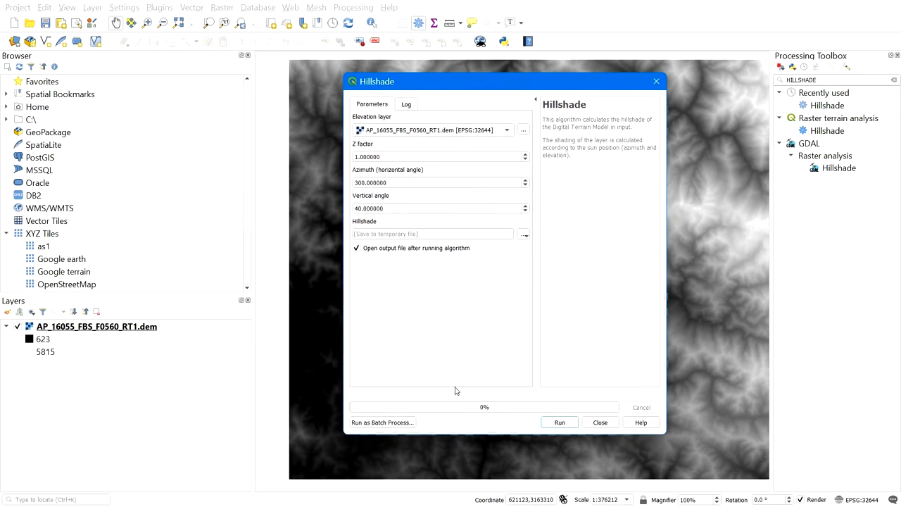
{"action": "left_click", "coordinate": [561, 422]}
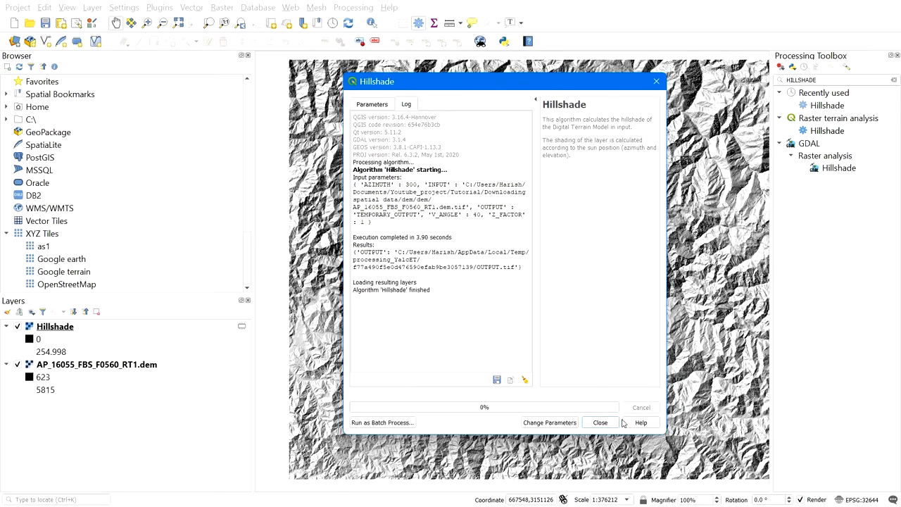
{"action": "left_click", "coordinate": [599, 422]}
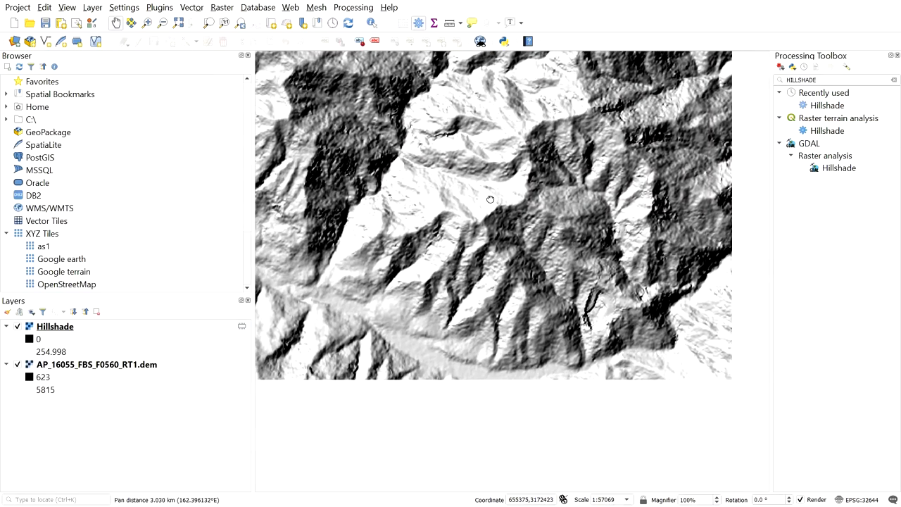
{"action": "scroll", "scroll_direction": "down", "scroll_amount": 3}
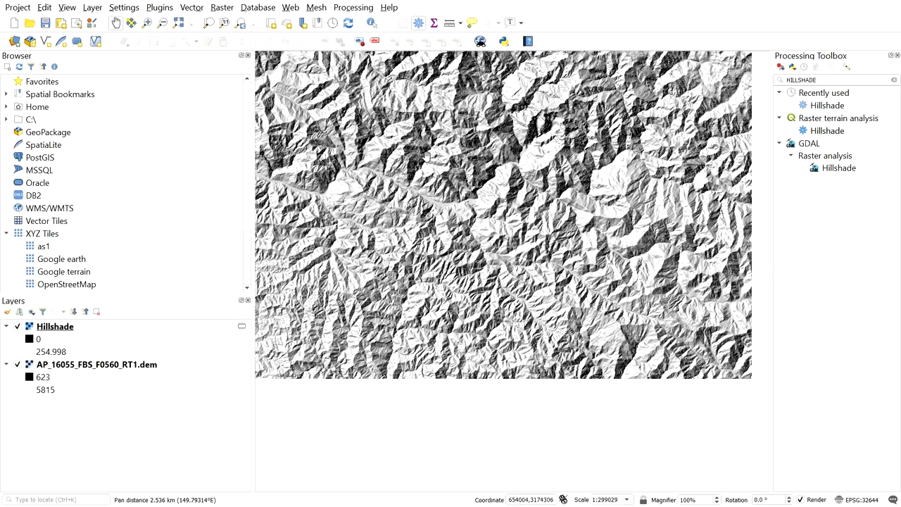